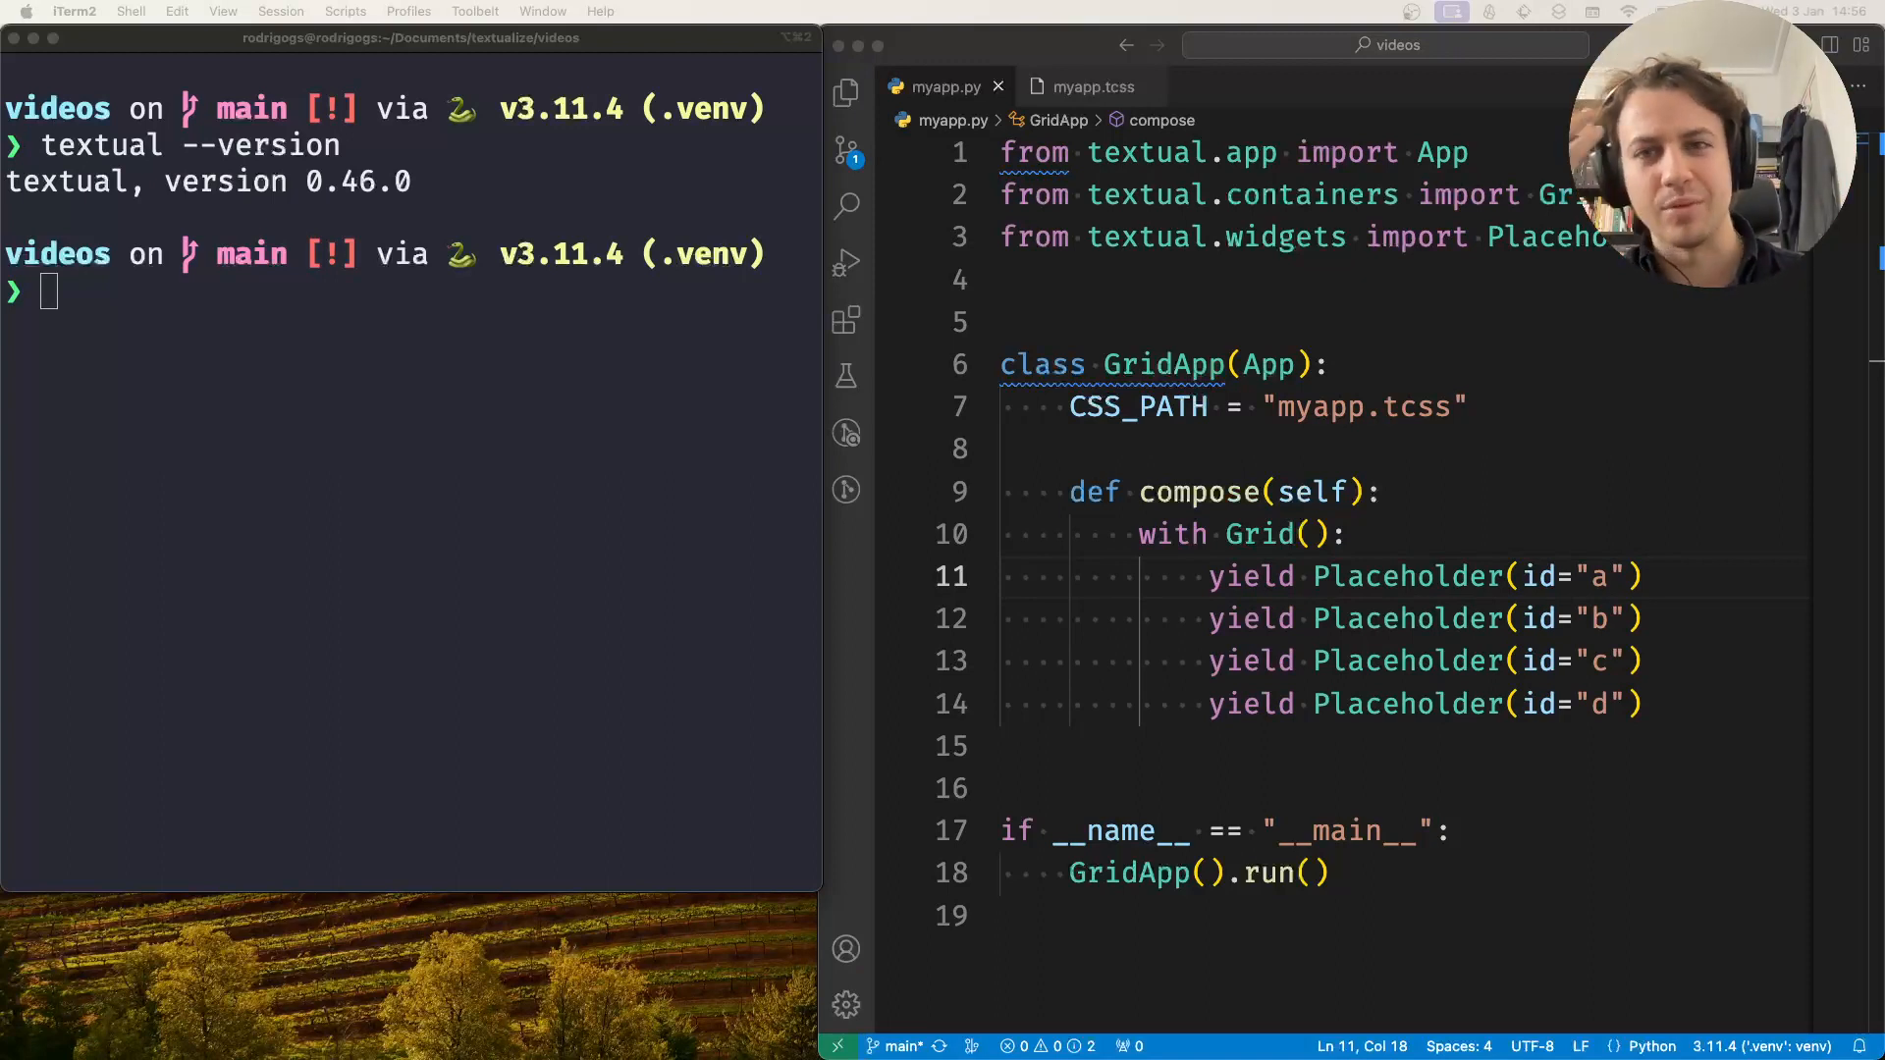
mouse_move(385, 502)
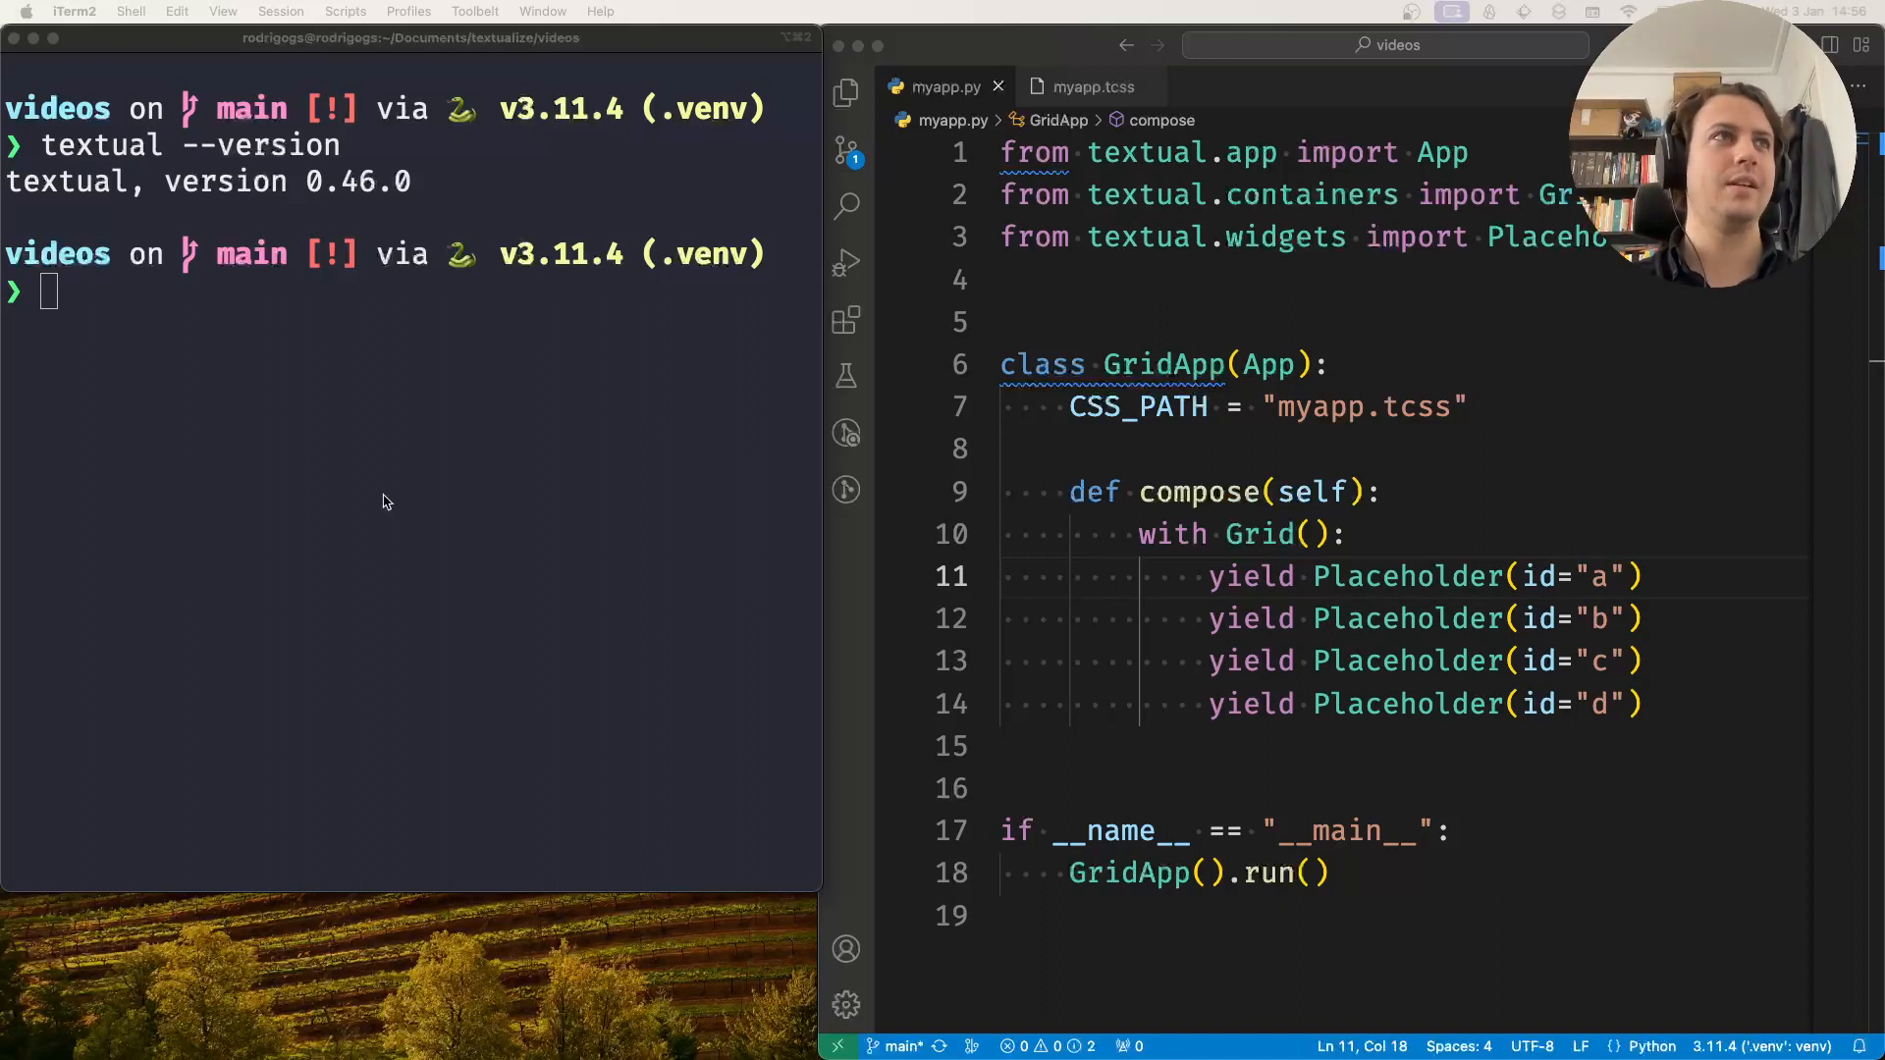
Step: Run the grid app with 'textual run --dev' in iTerm2
text(textual)
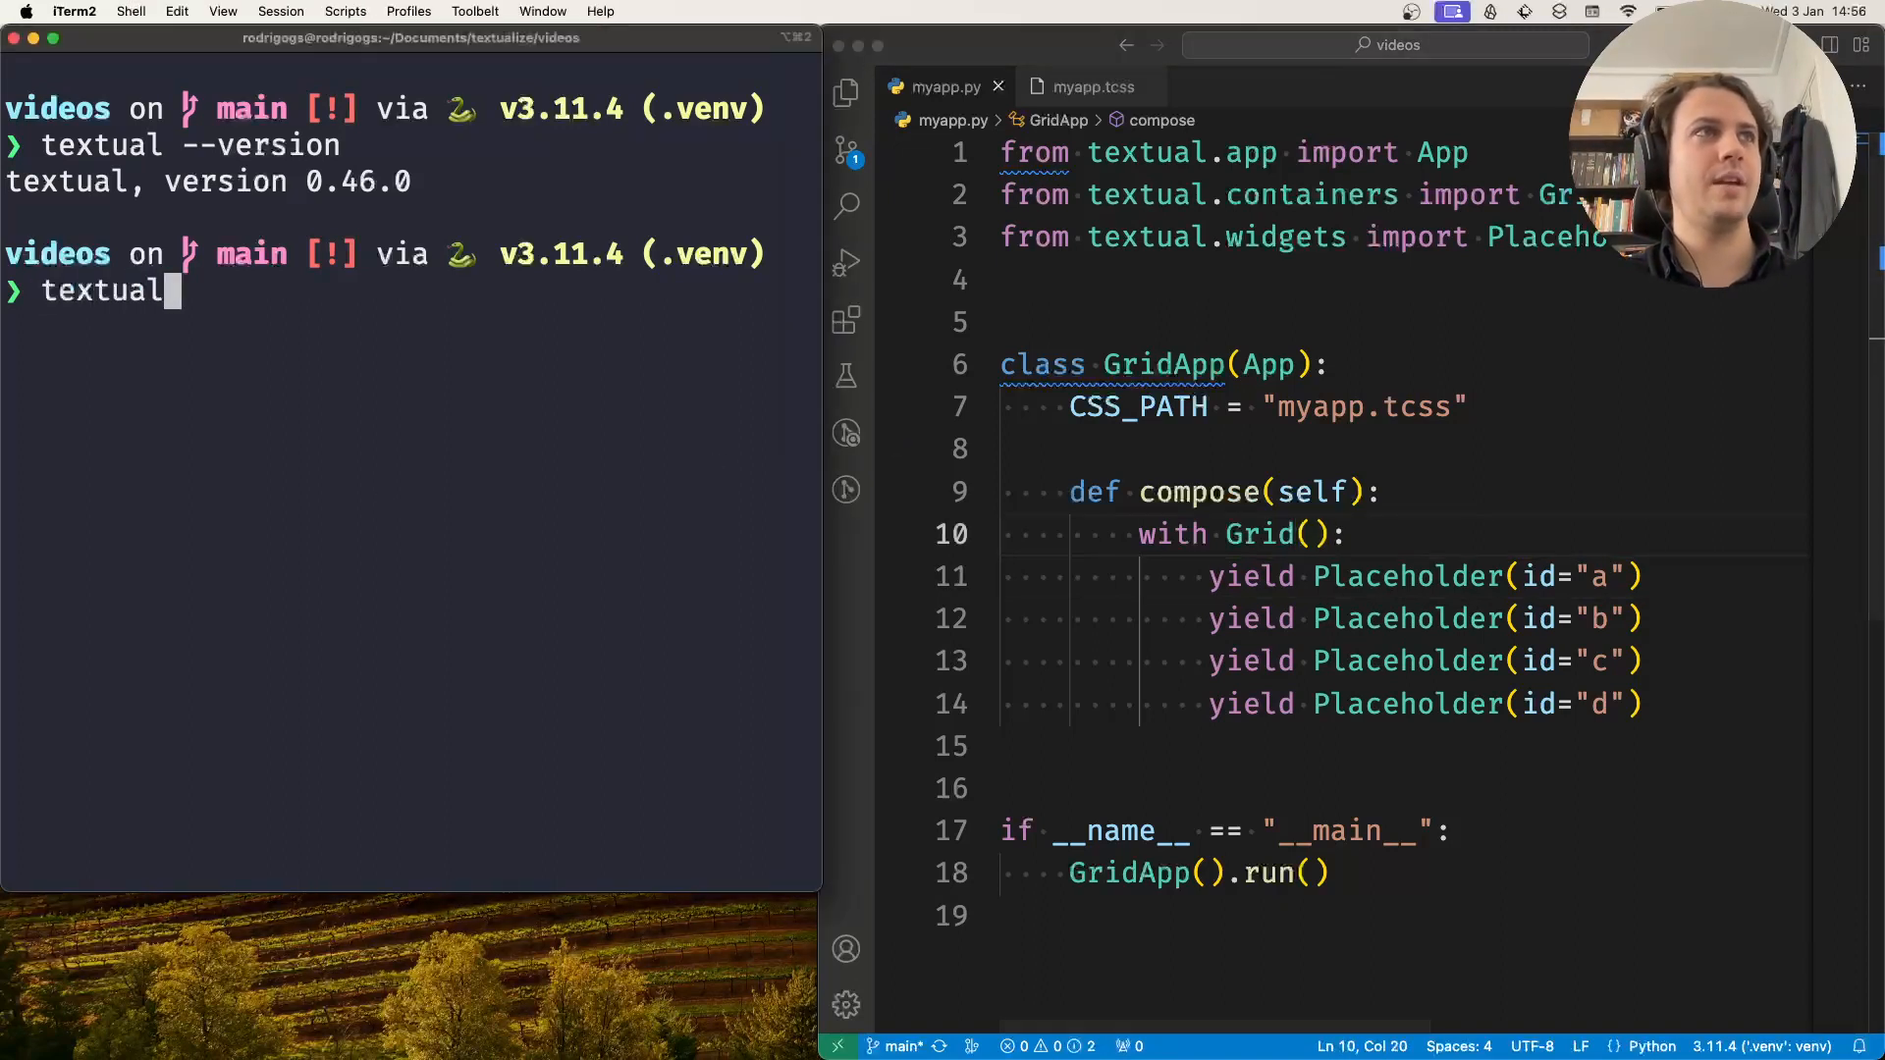
text(run --dev)
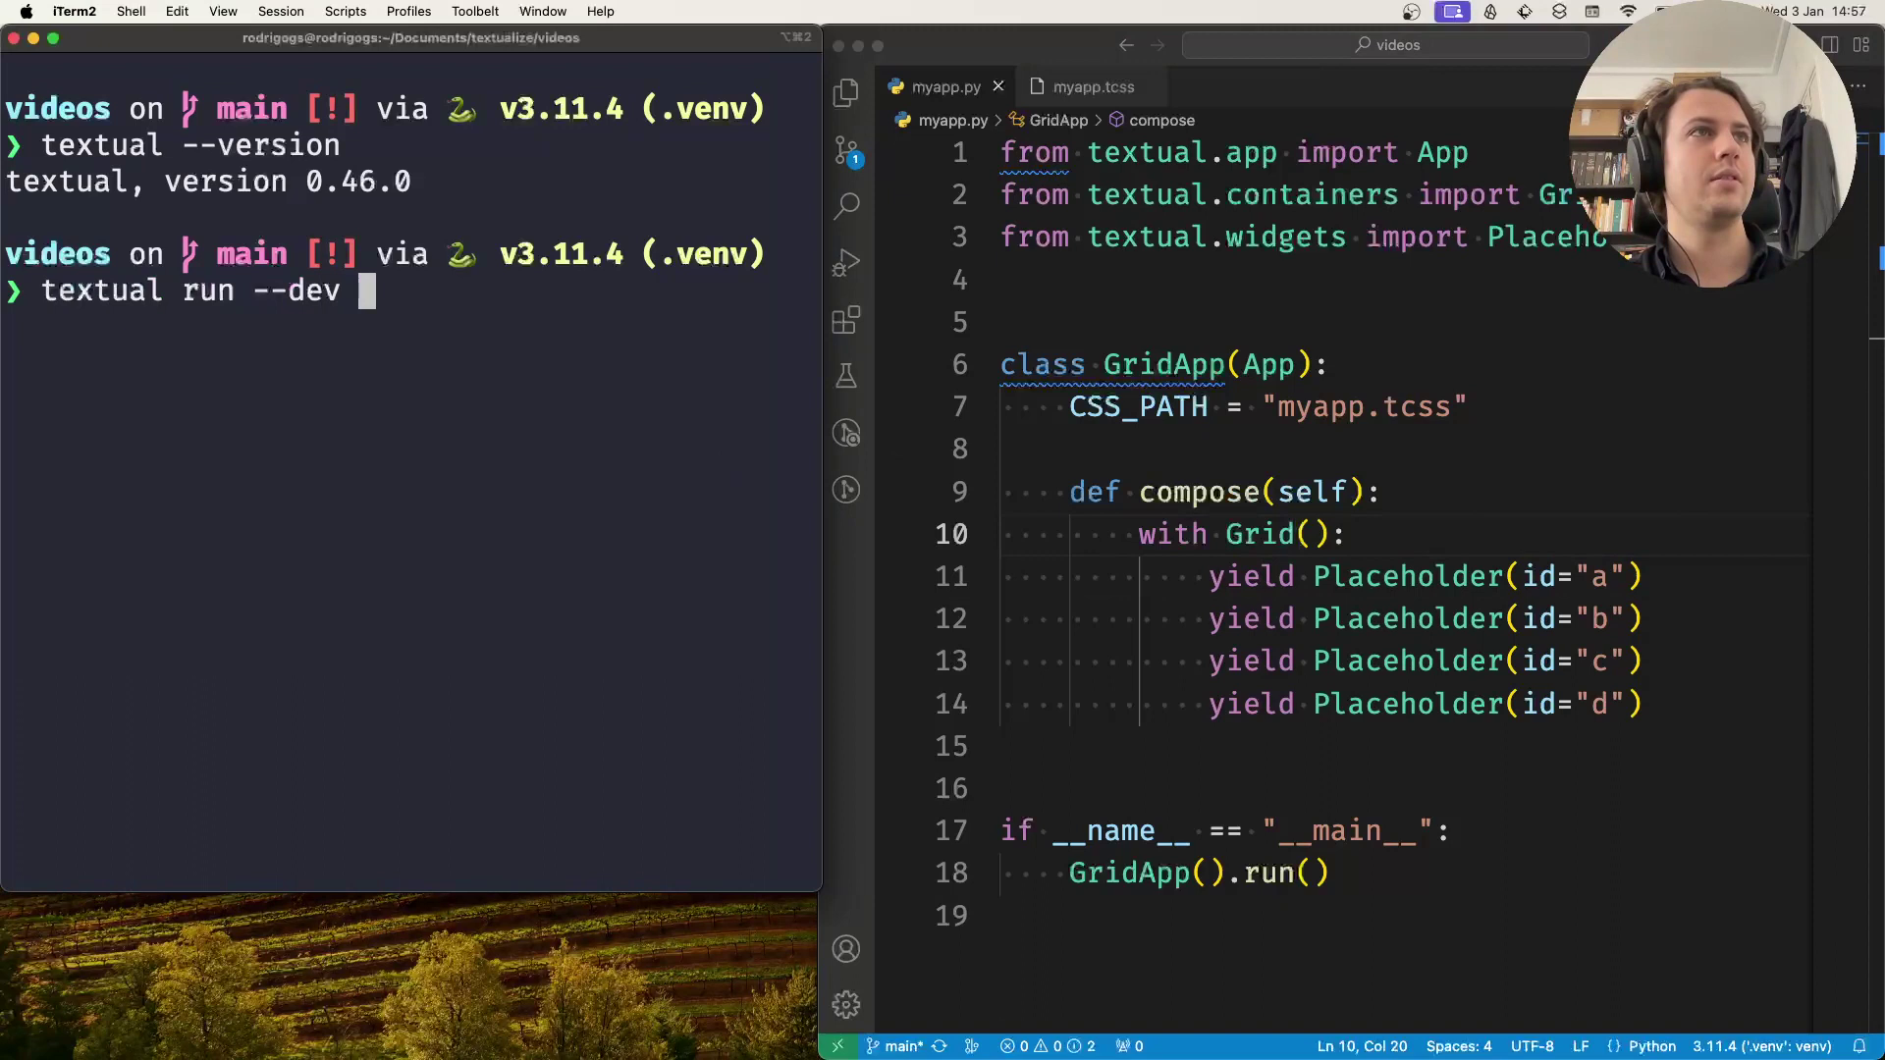
key(Return)
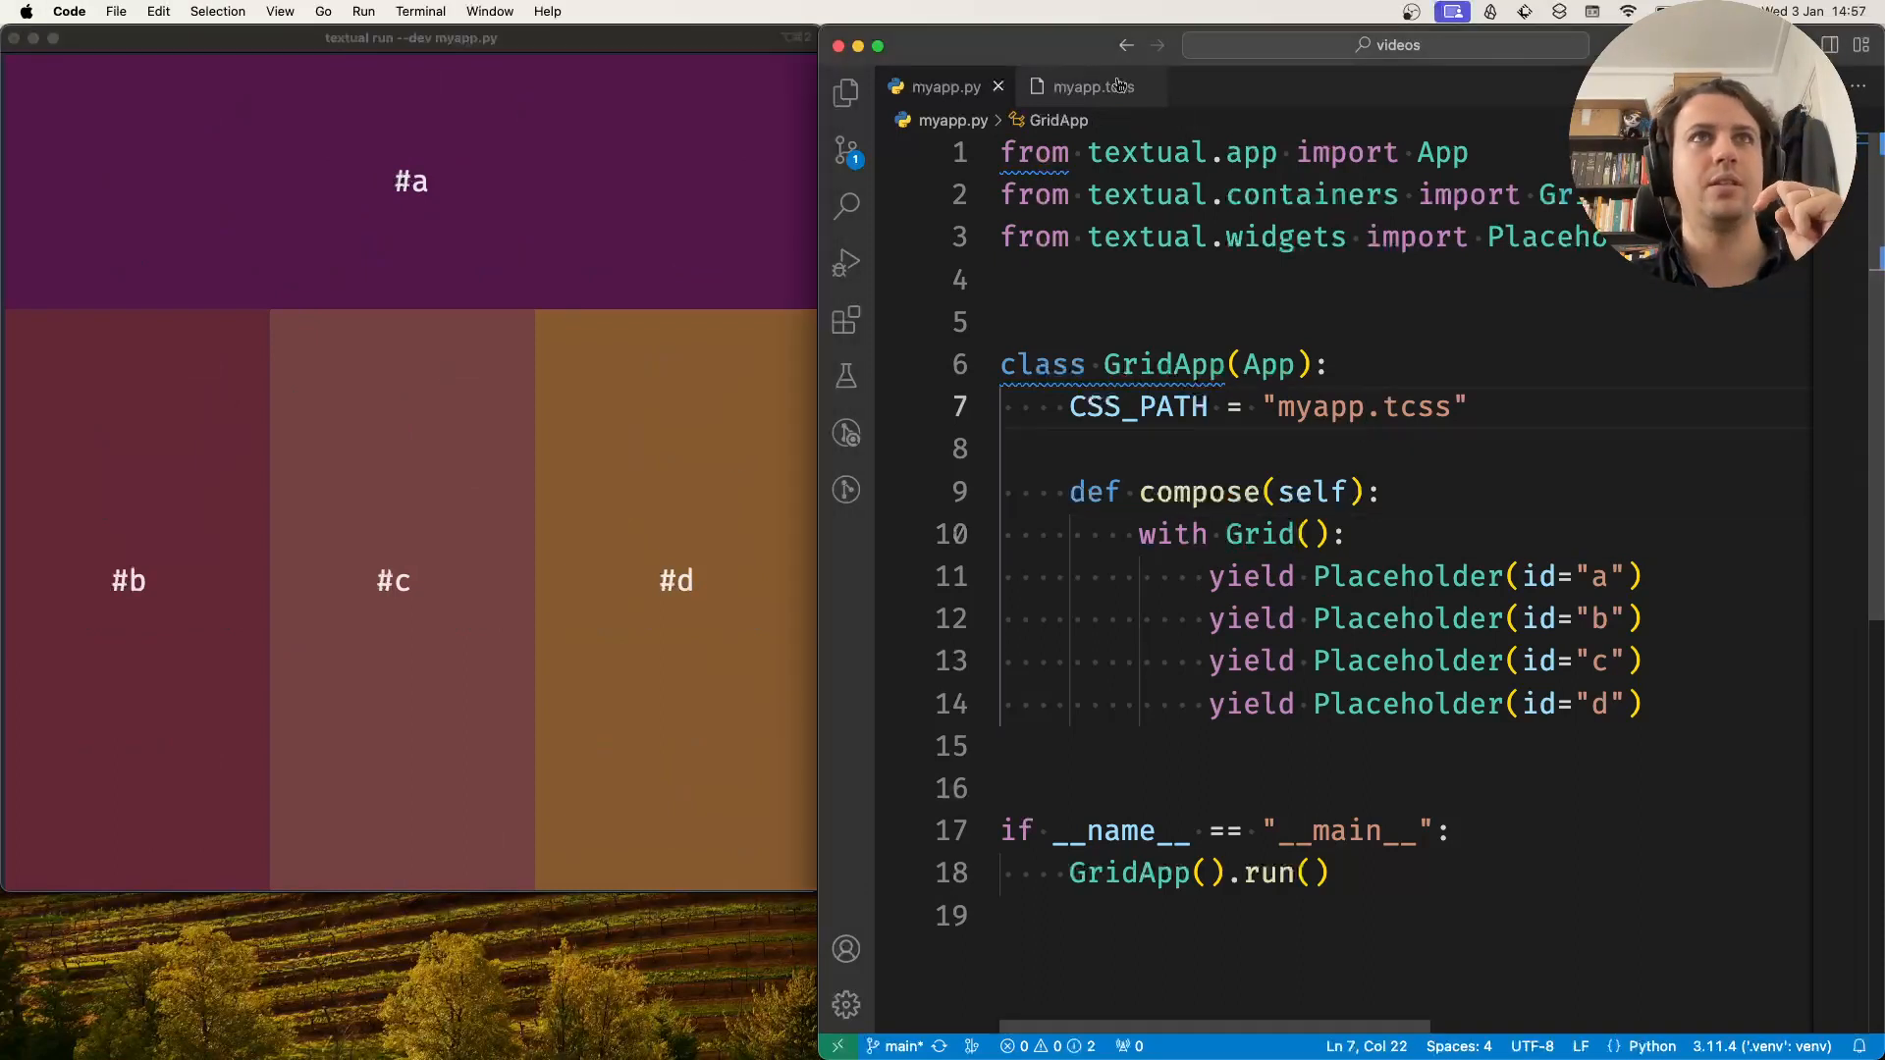
Step: Add 'grid-gutter: 1;' to the Grid rule in myapp.tcss
click(1087, 86)
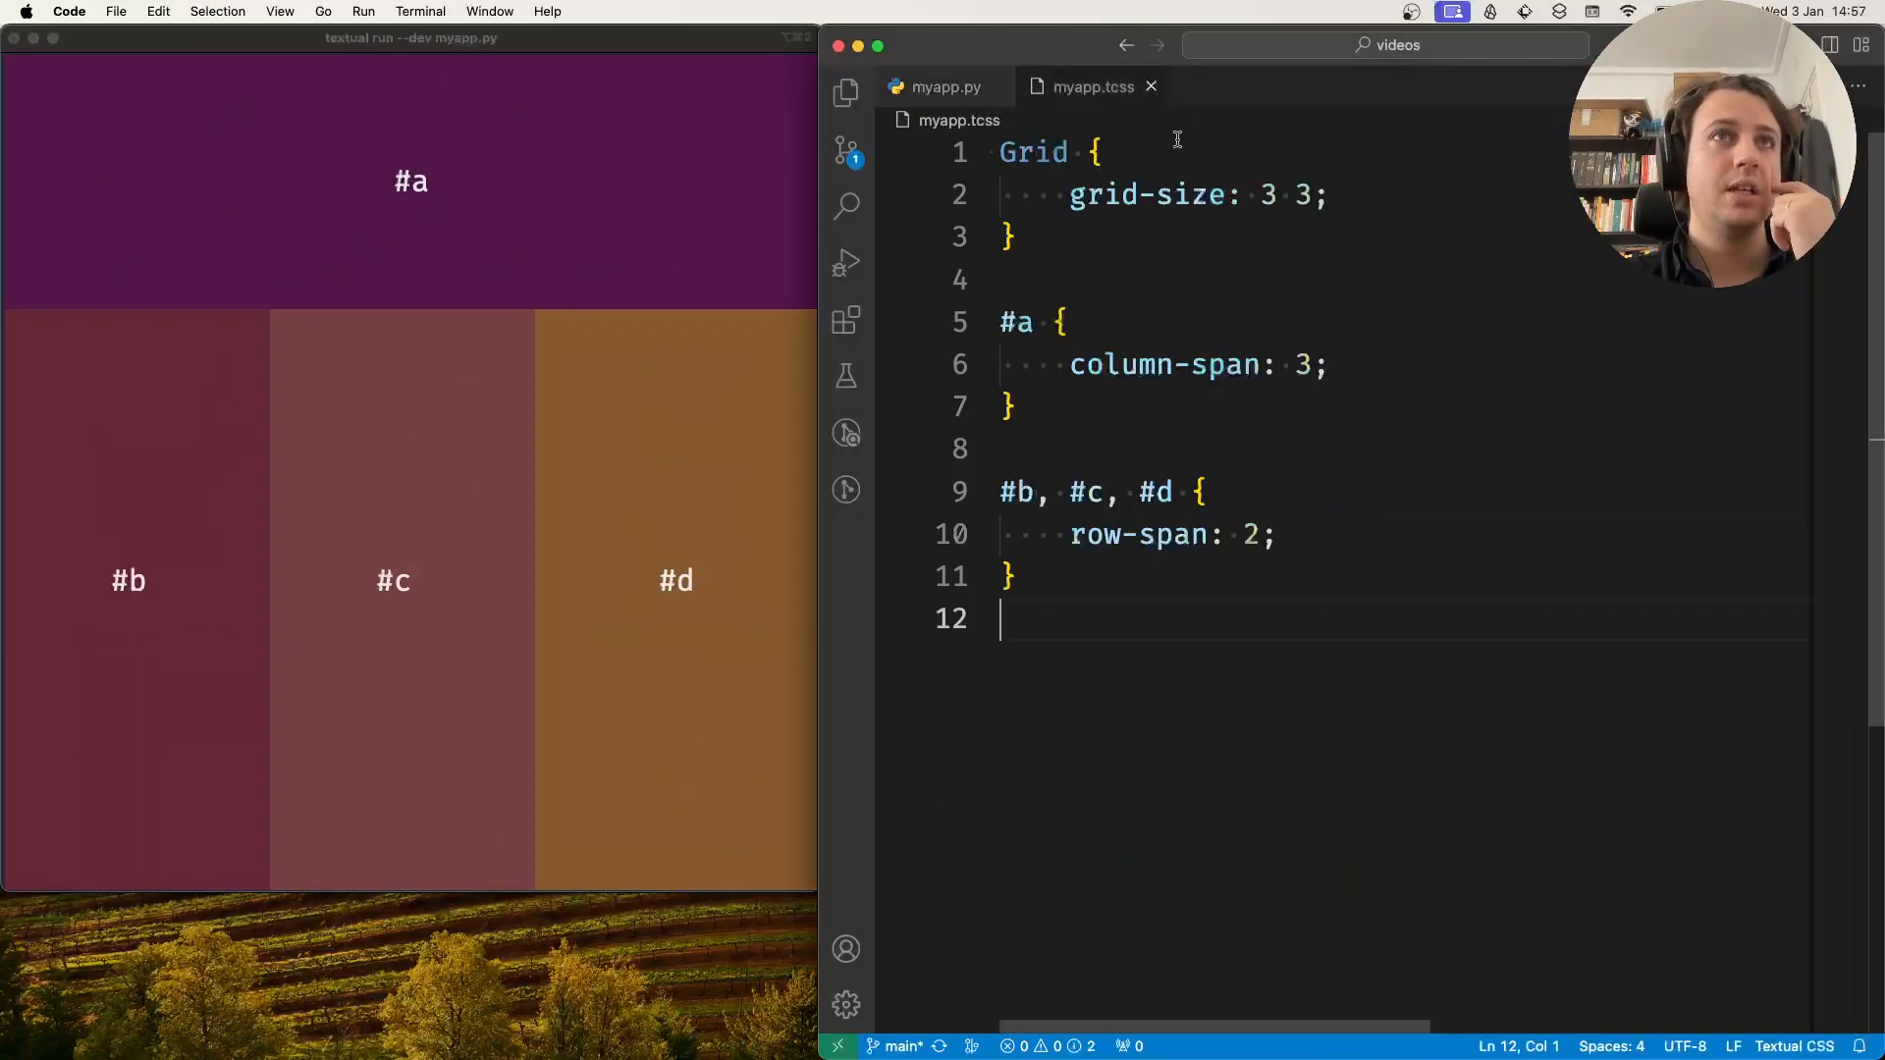
key(enter)
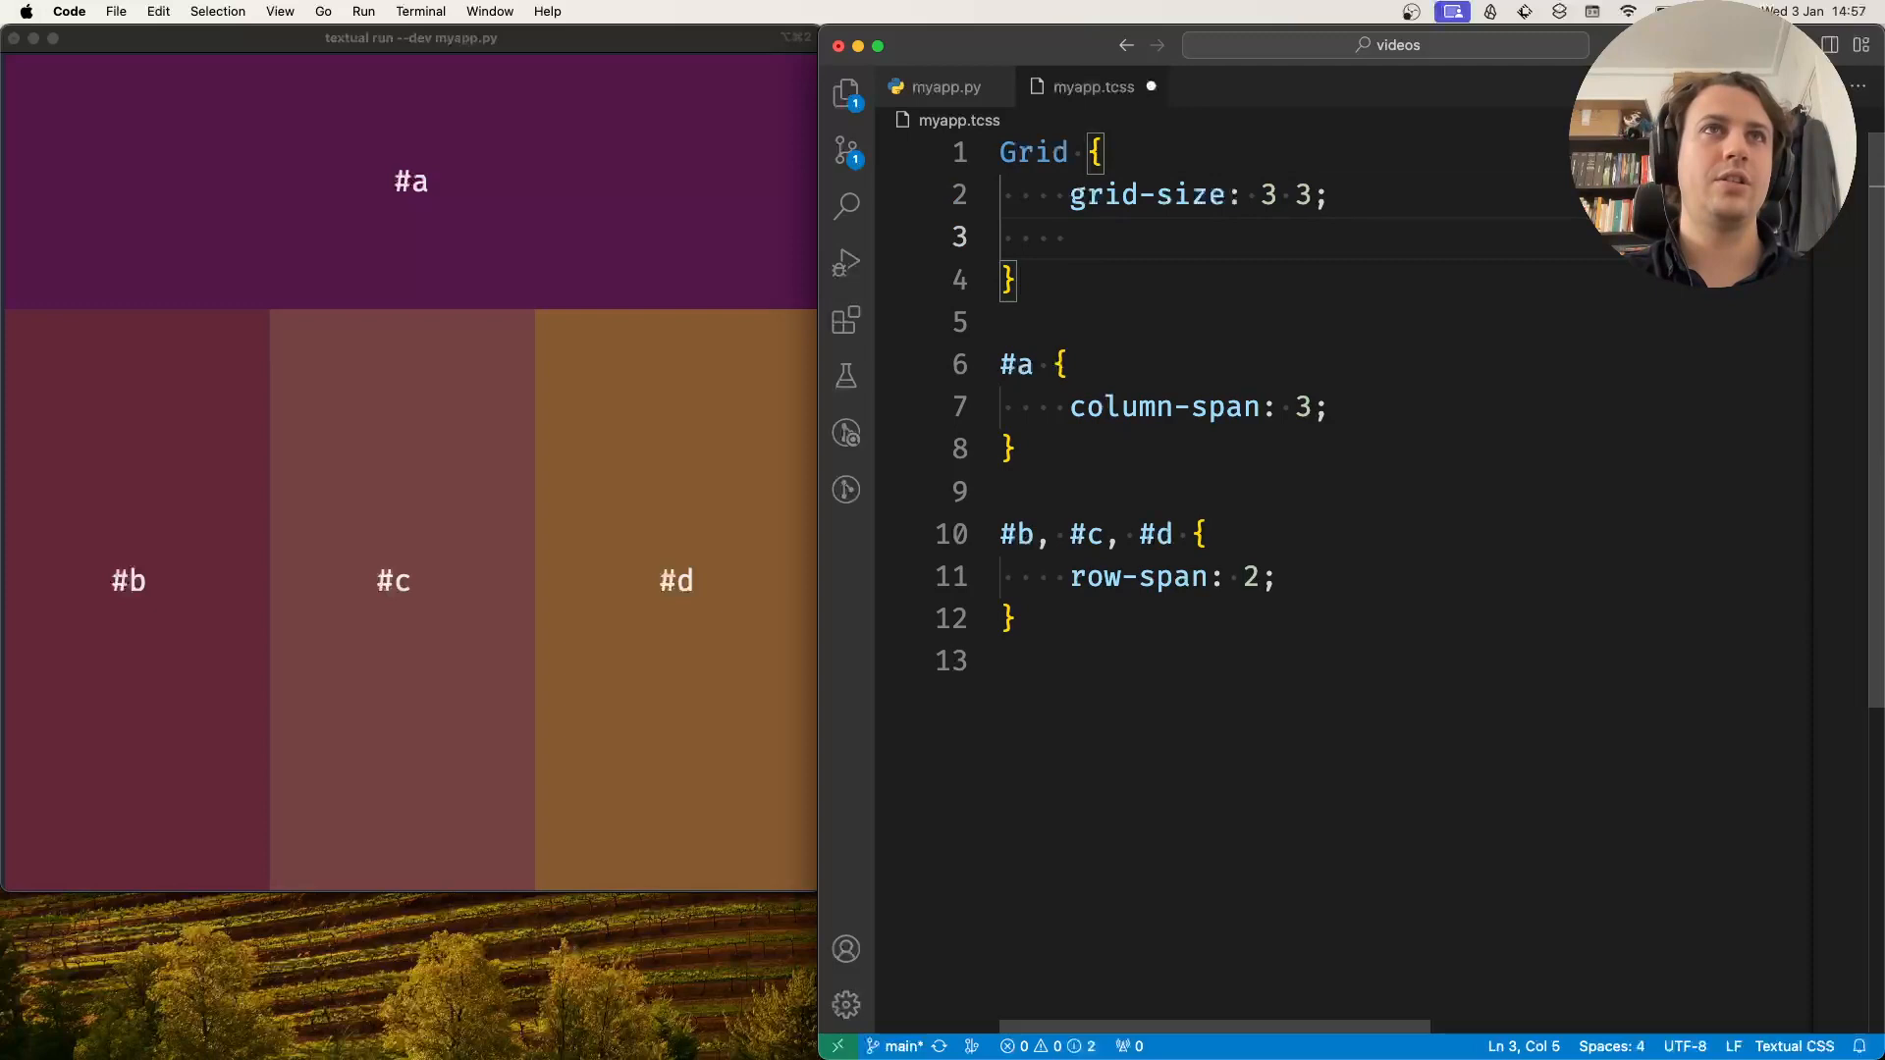
text(grid-gutter)
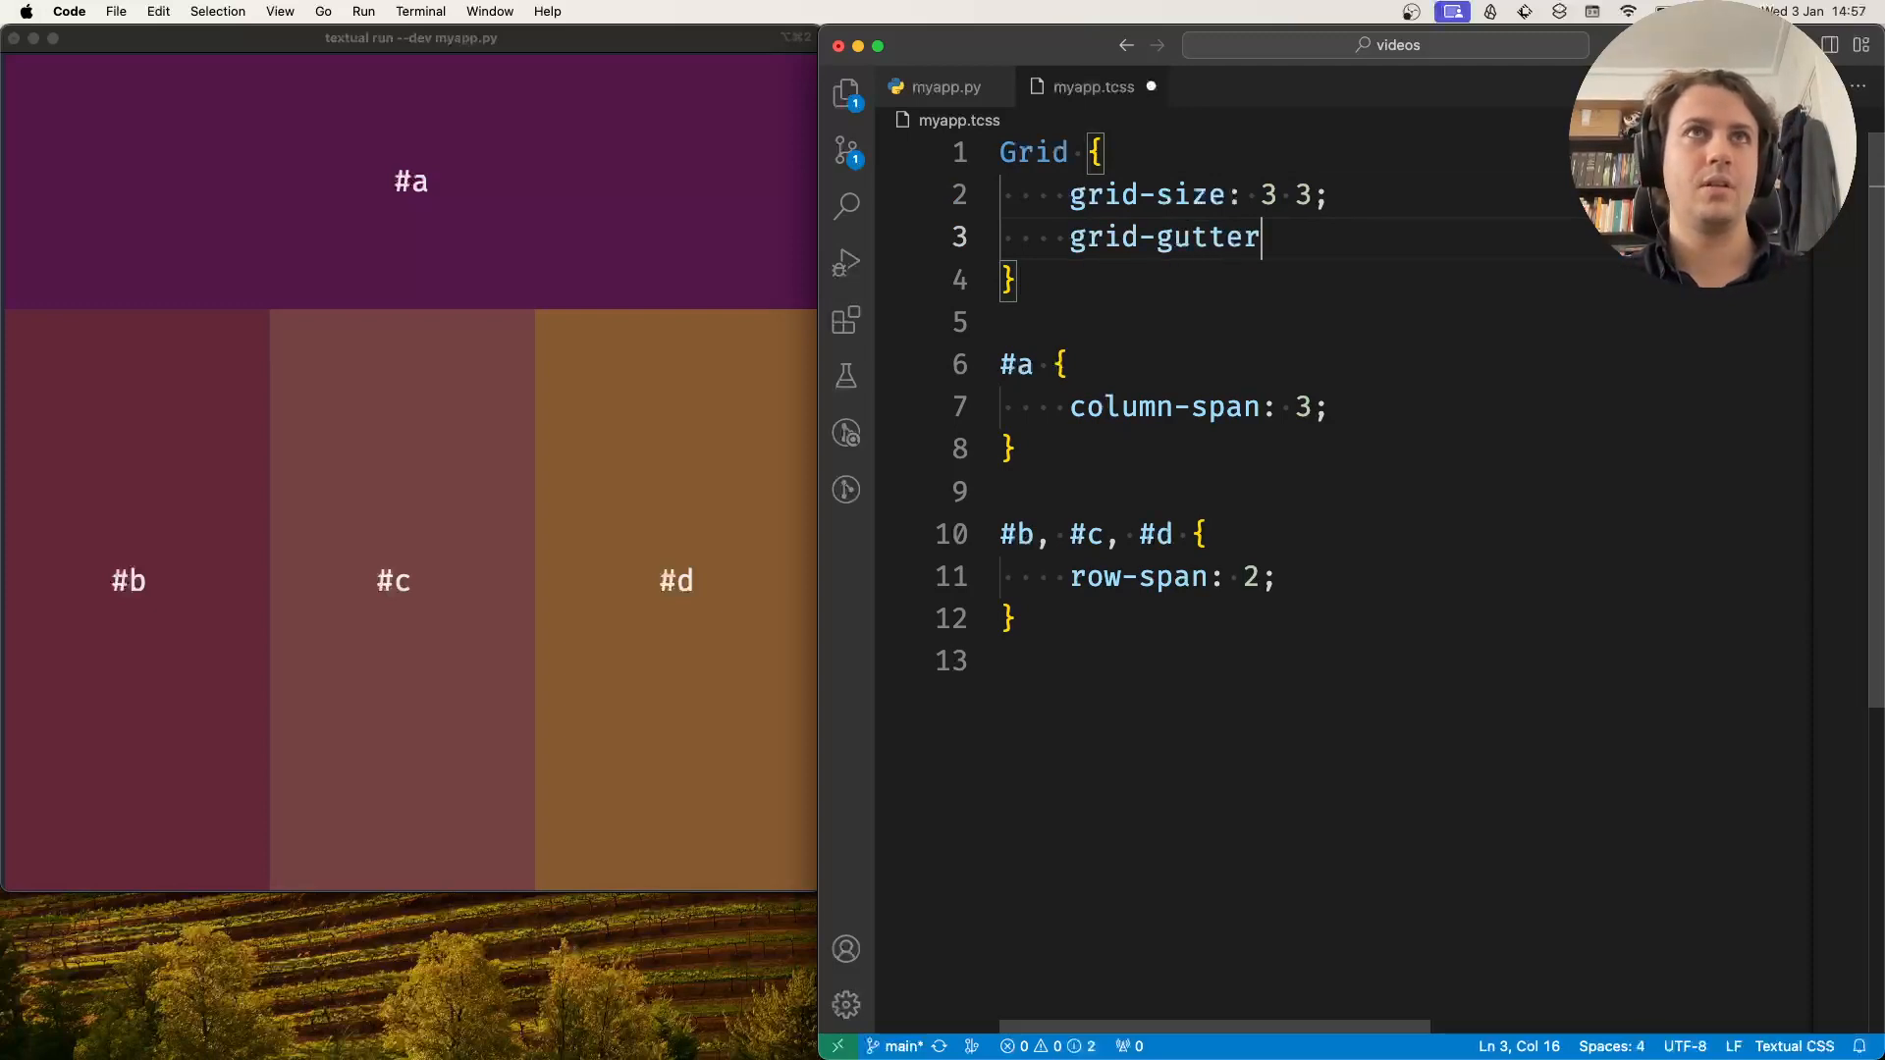
text(: 1)
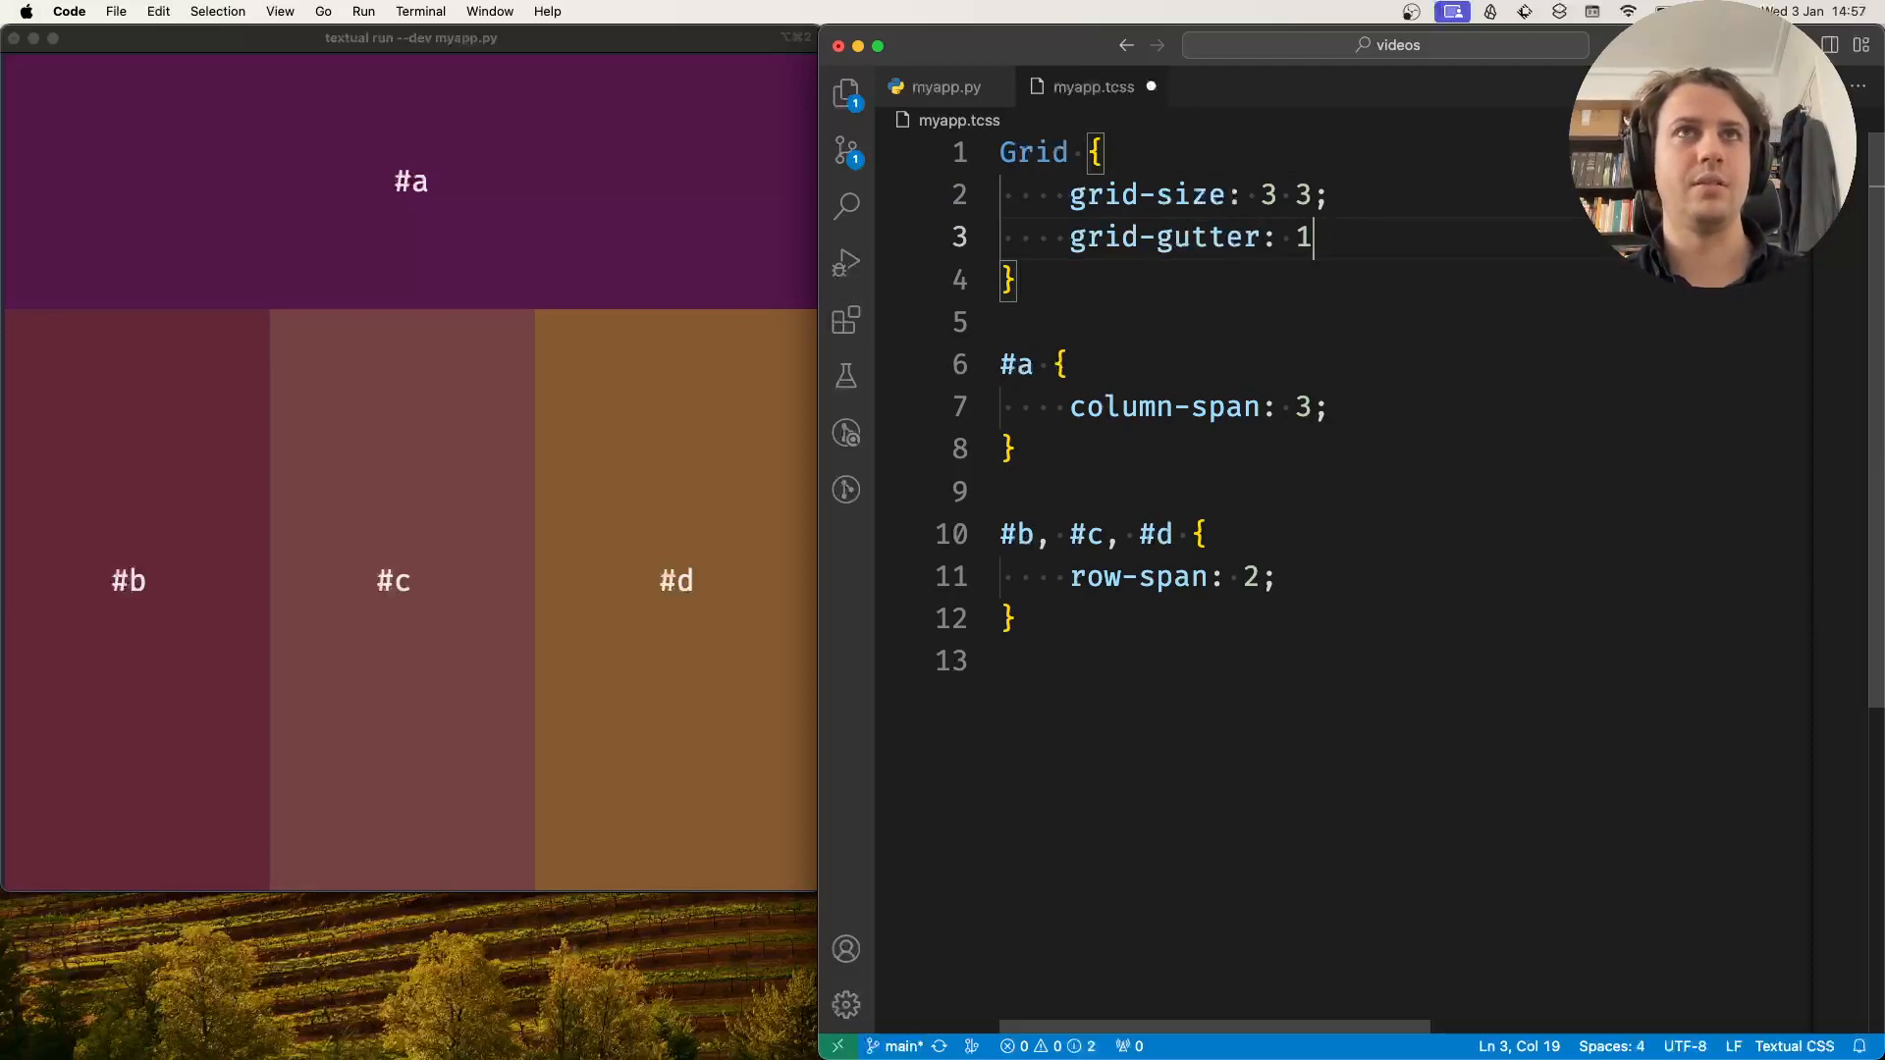
text(;)
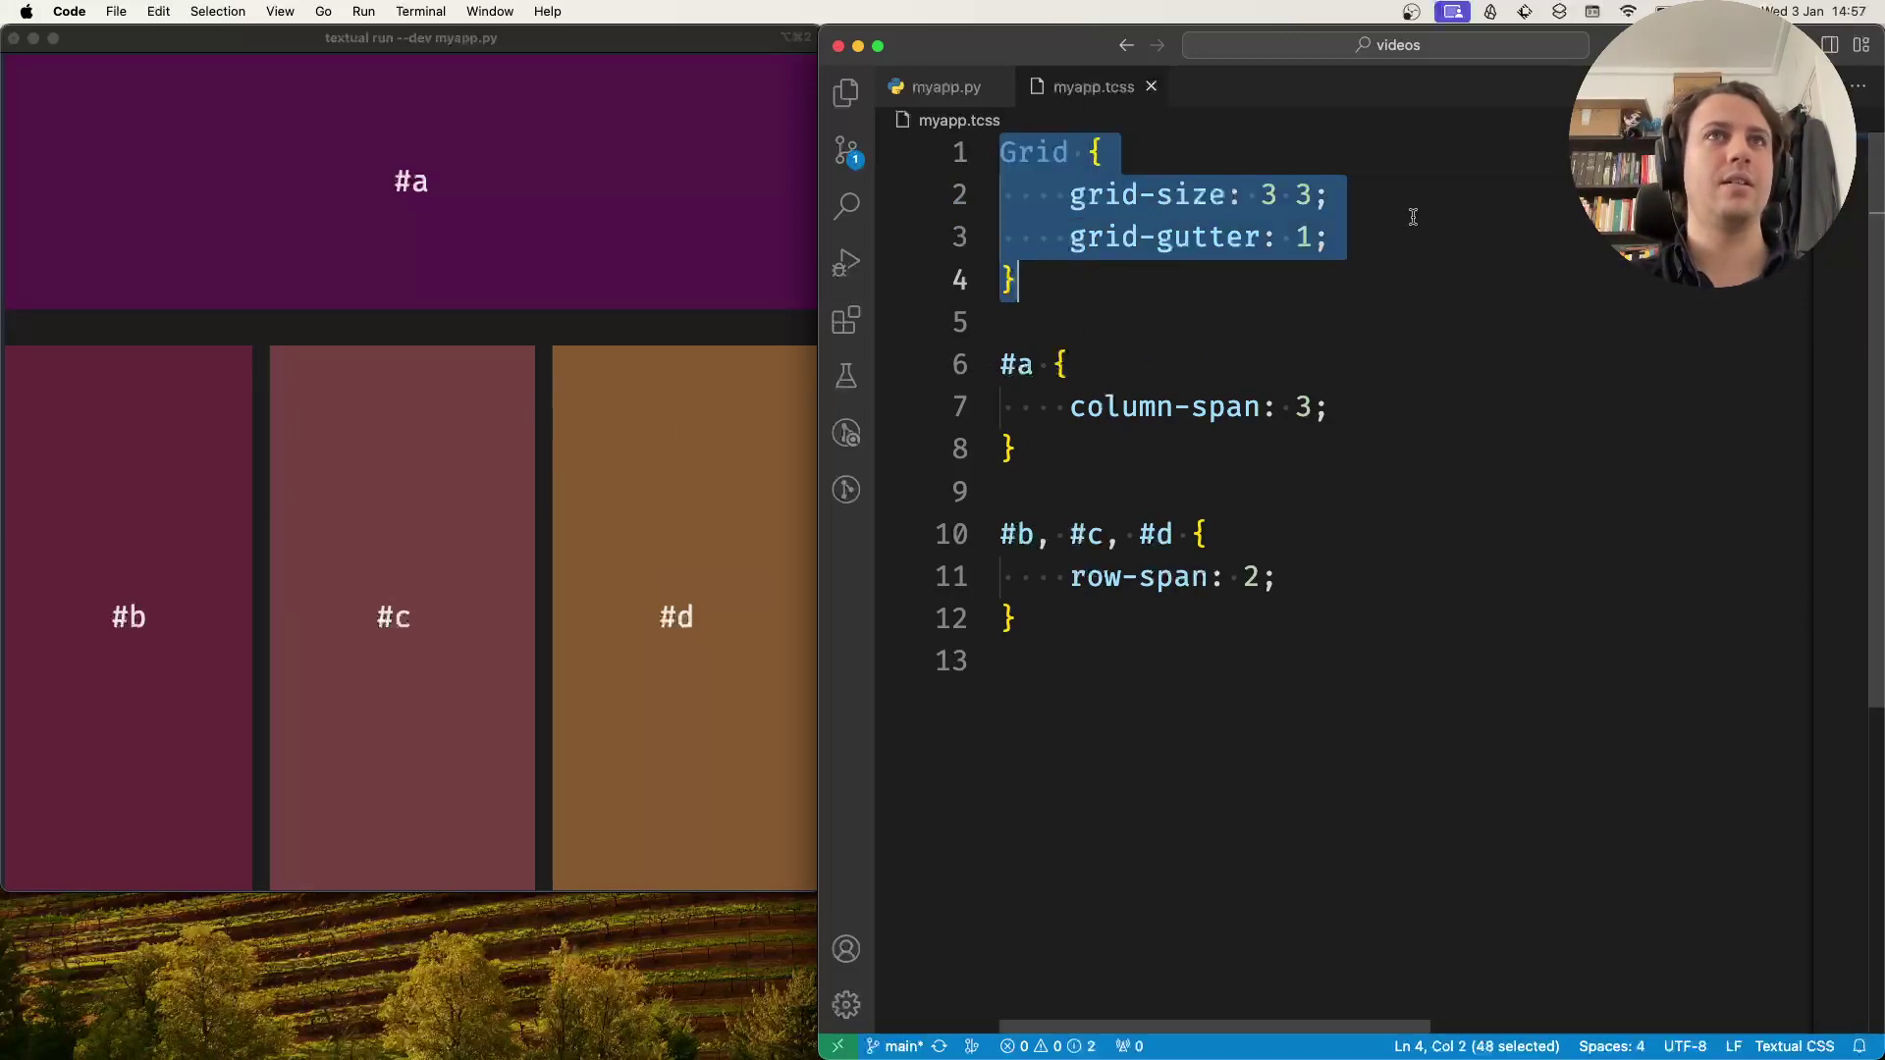
Step: Add 'keyline: thin' on a new line in the Grid rule
text(keyli)
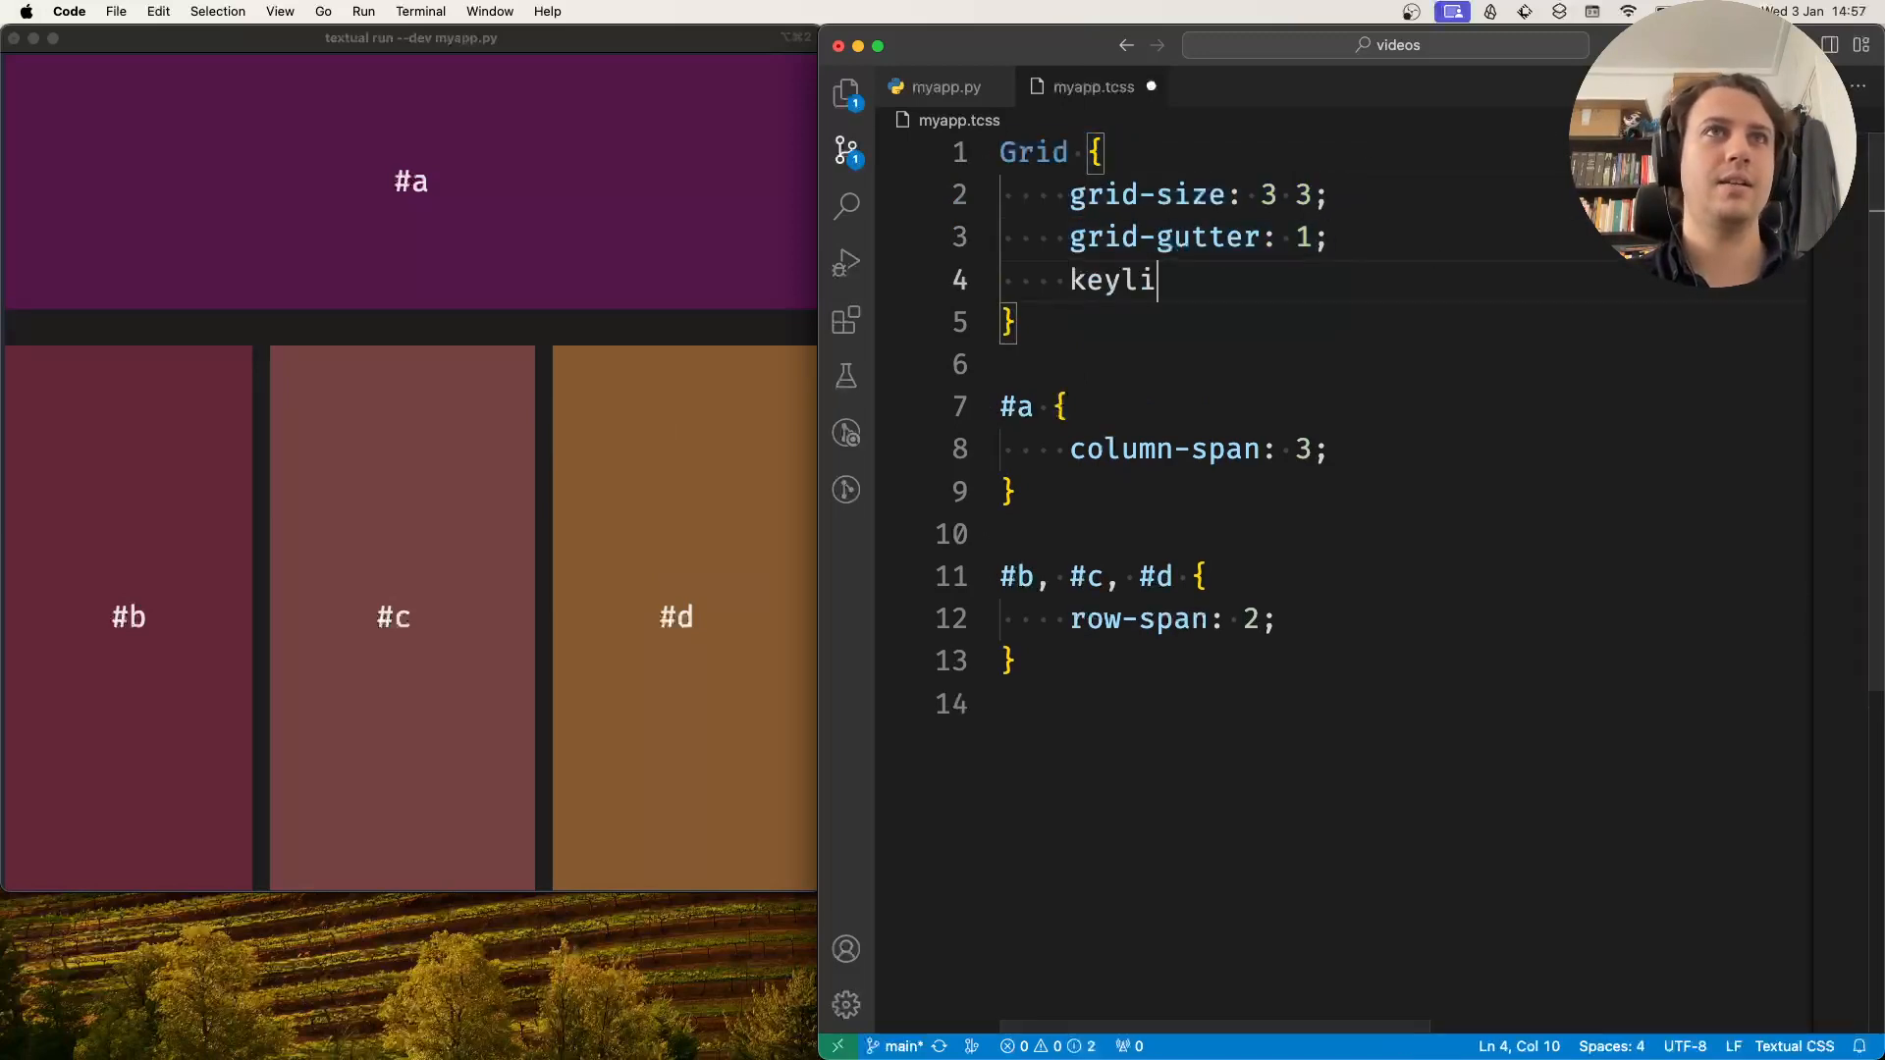
text(ne:)
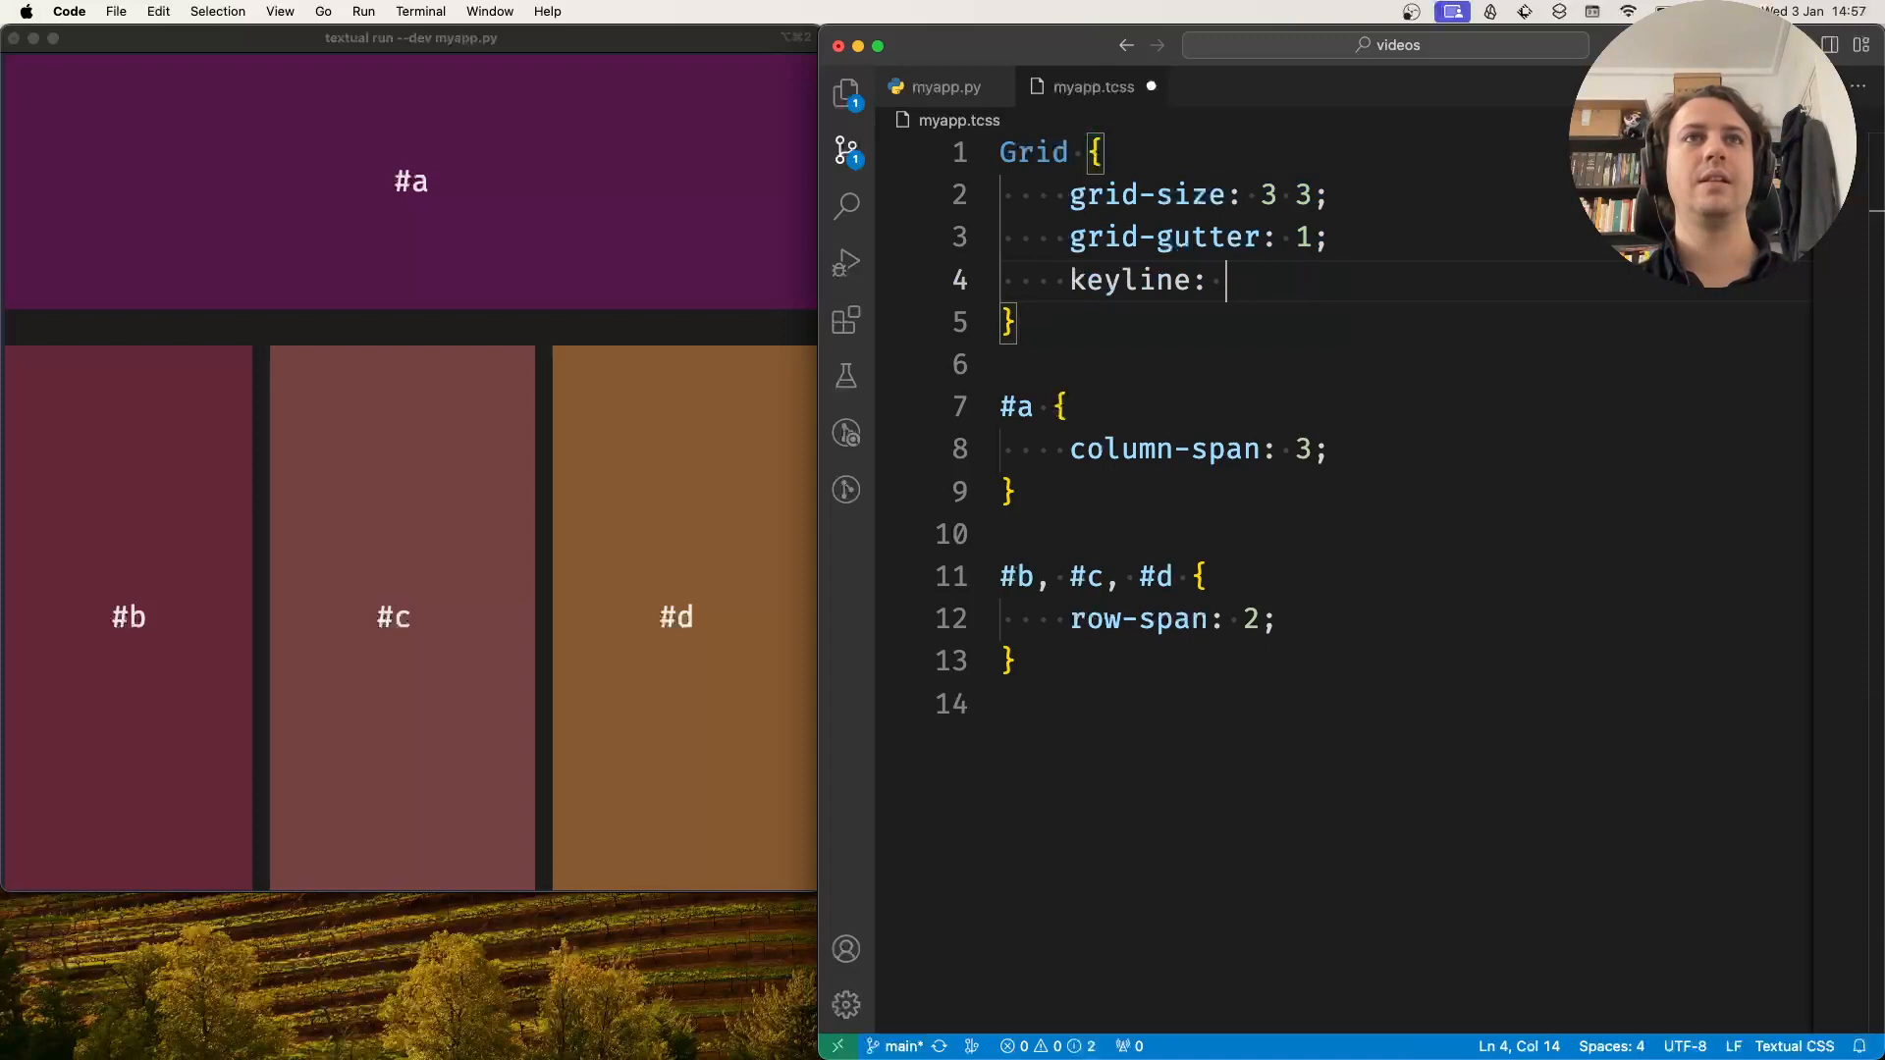
text(thin;)
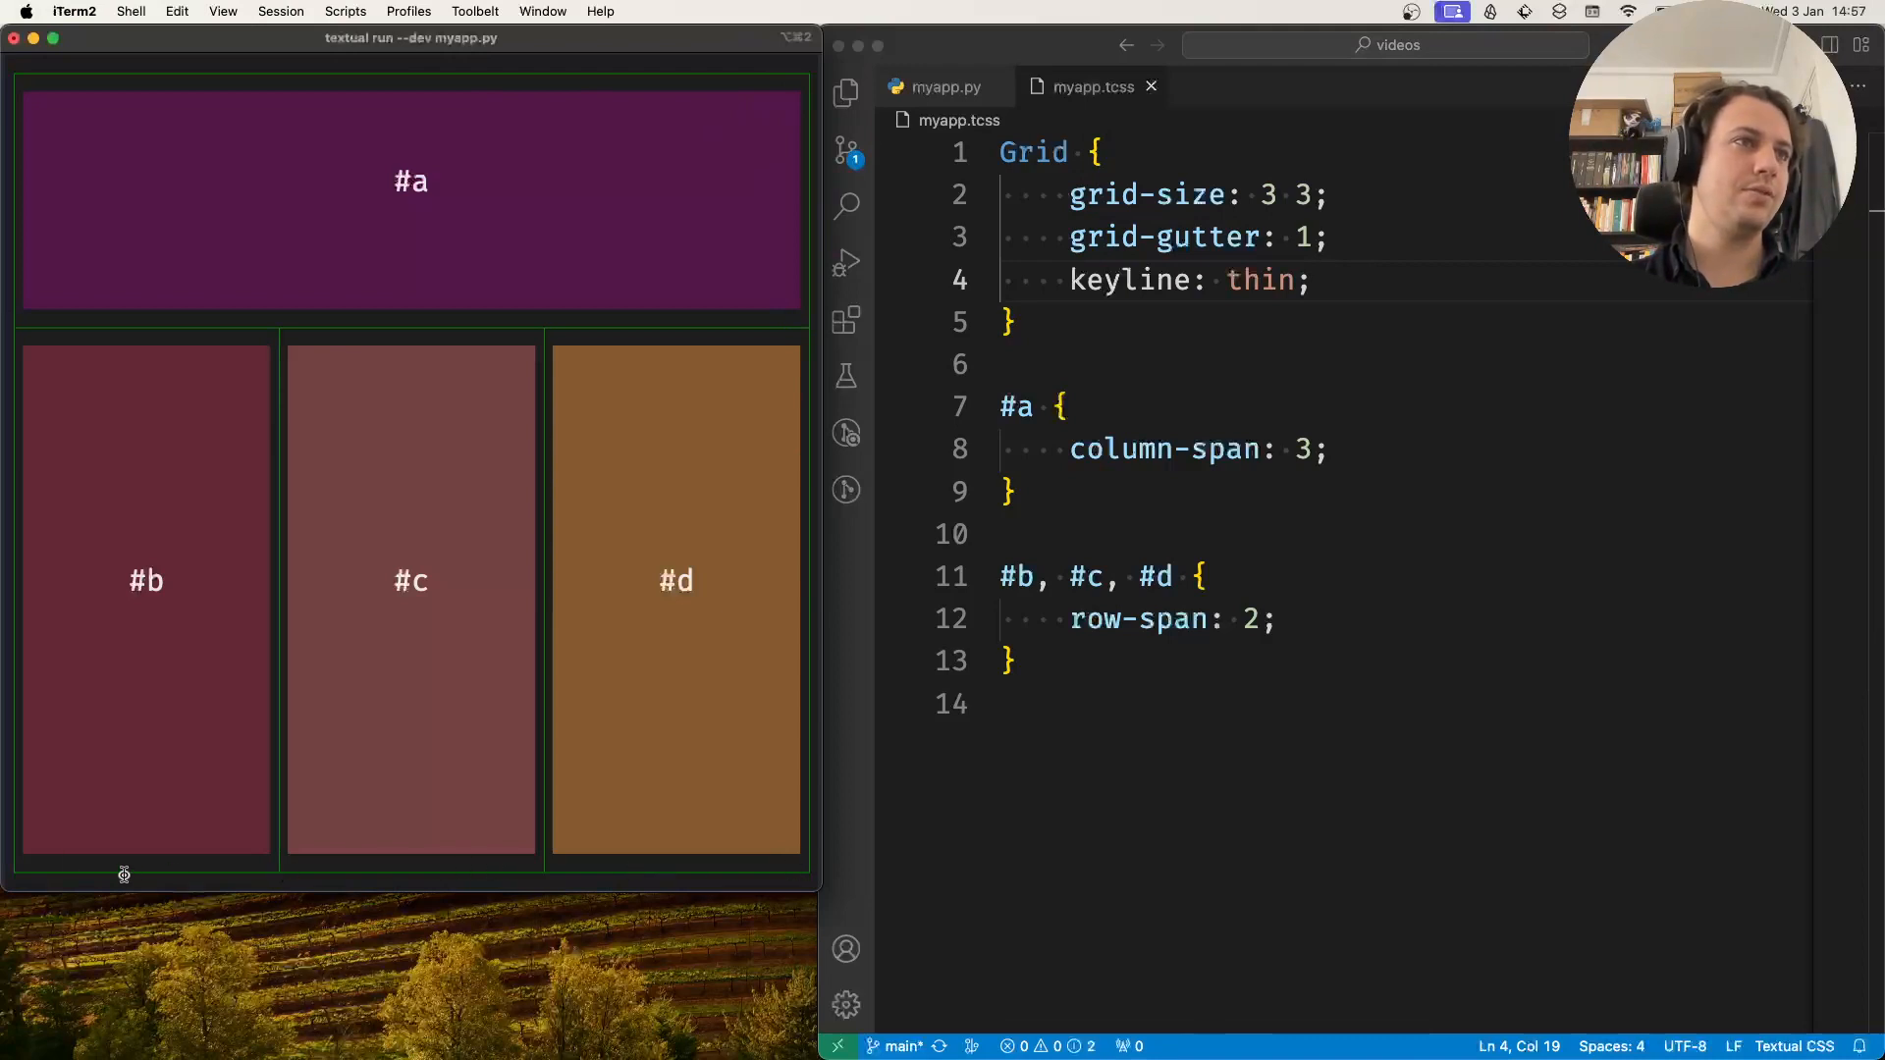
mouse_move(271, 333)
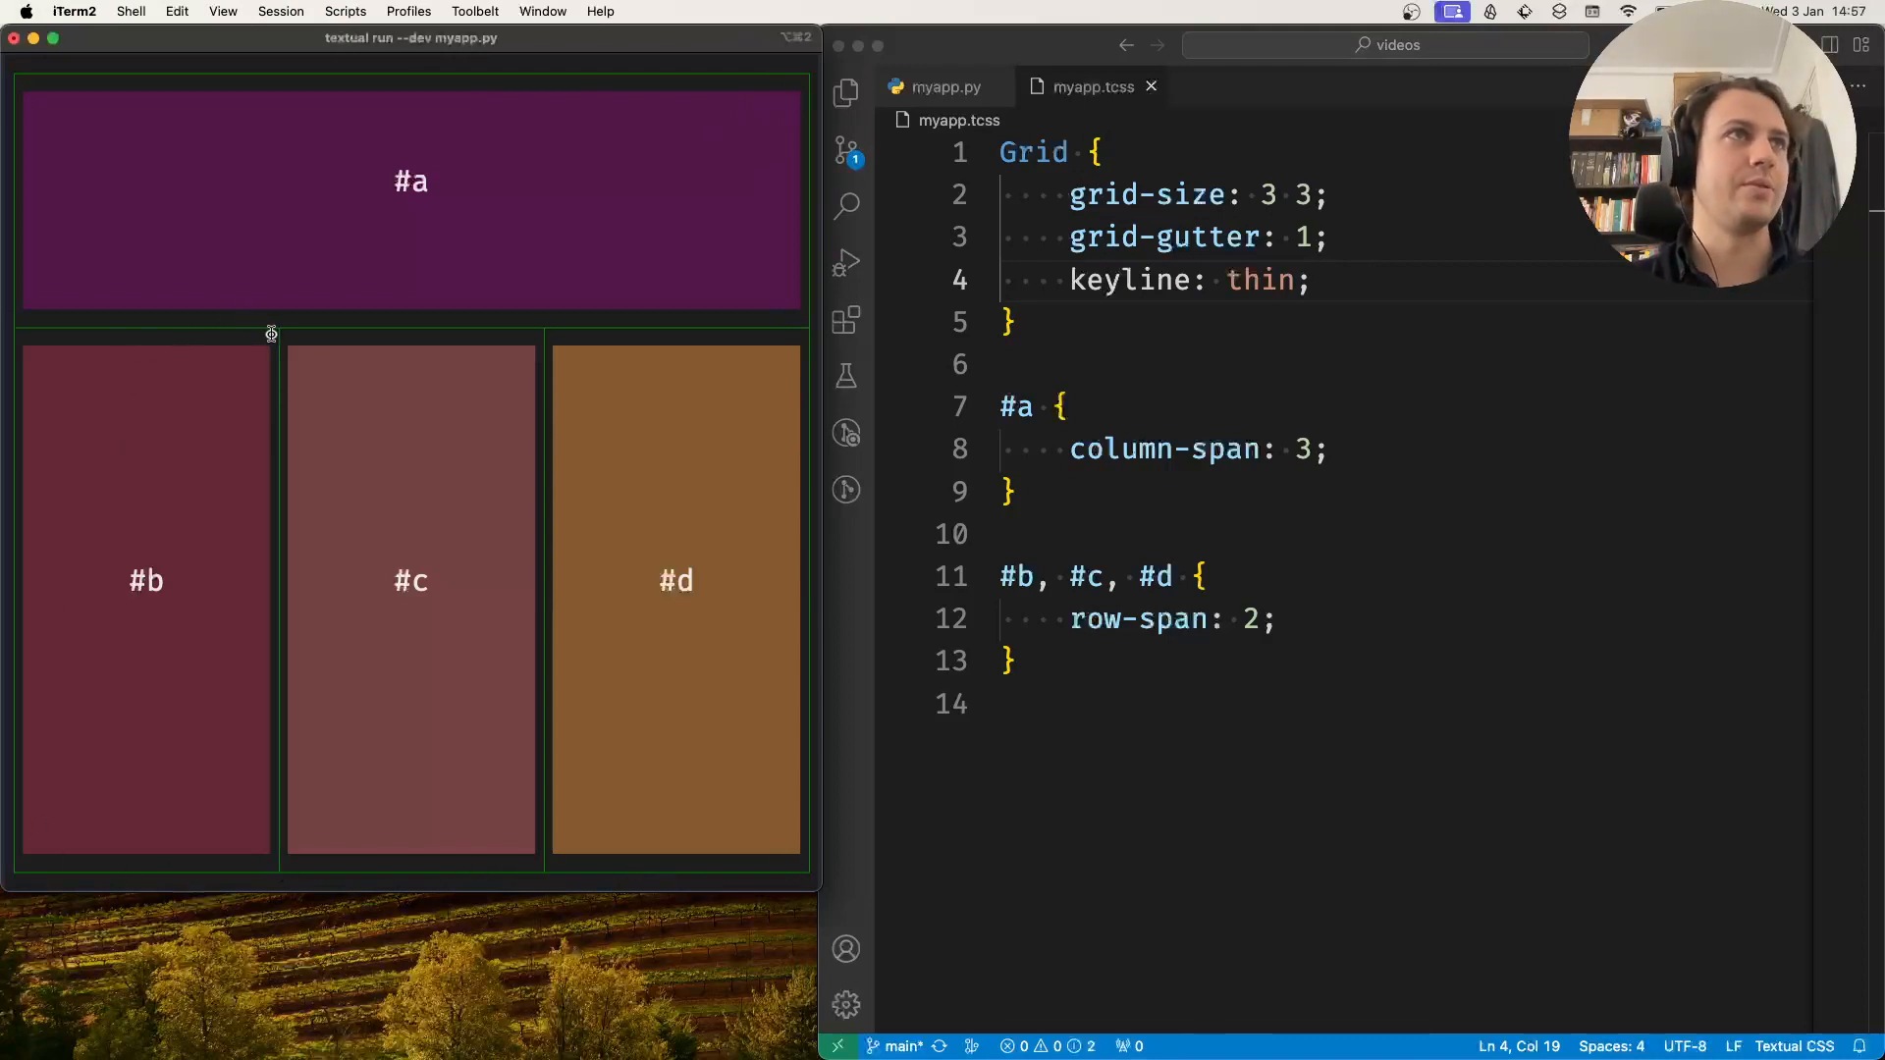
mouse_move(253, 151)
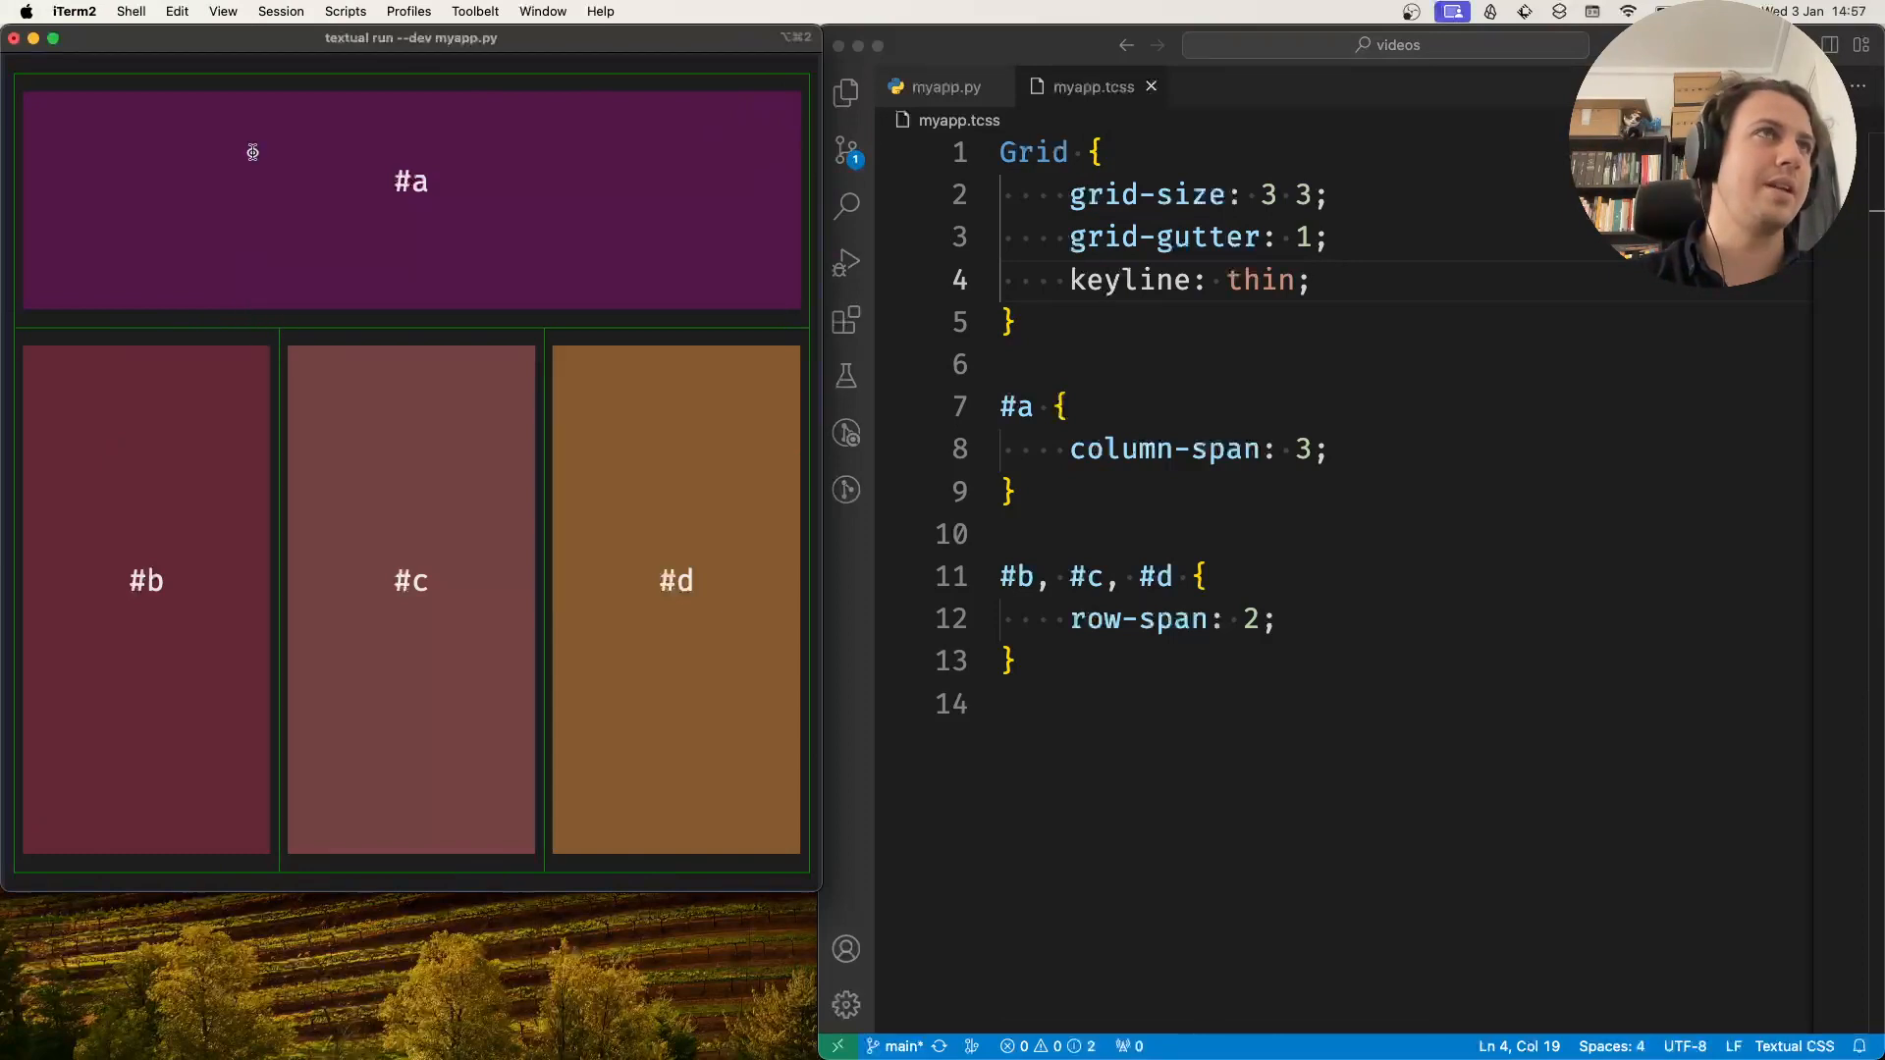
mouse_move(604, 373)
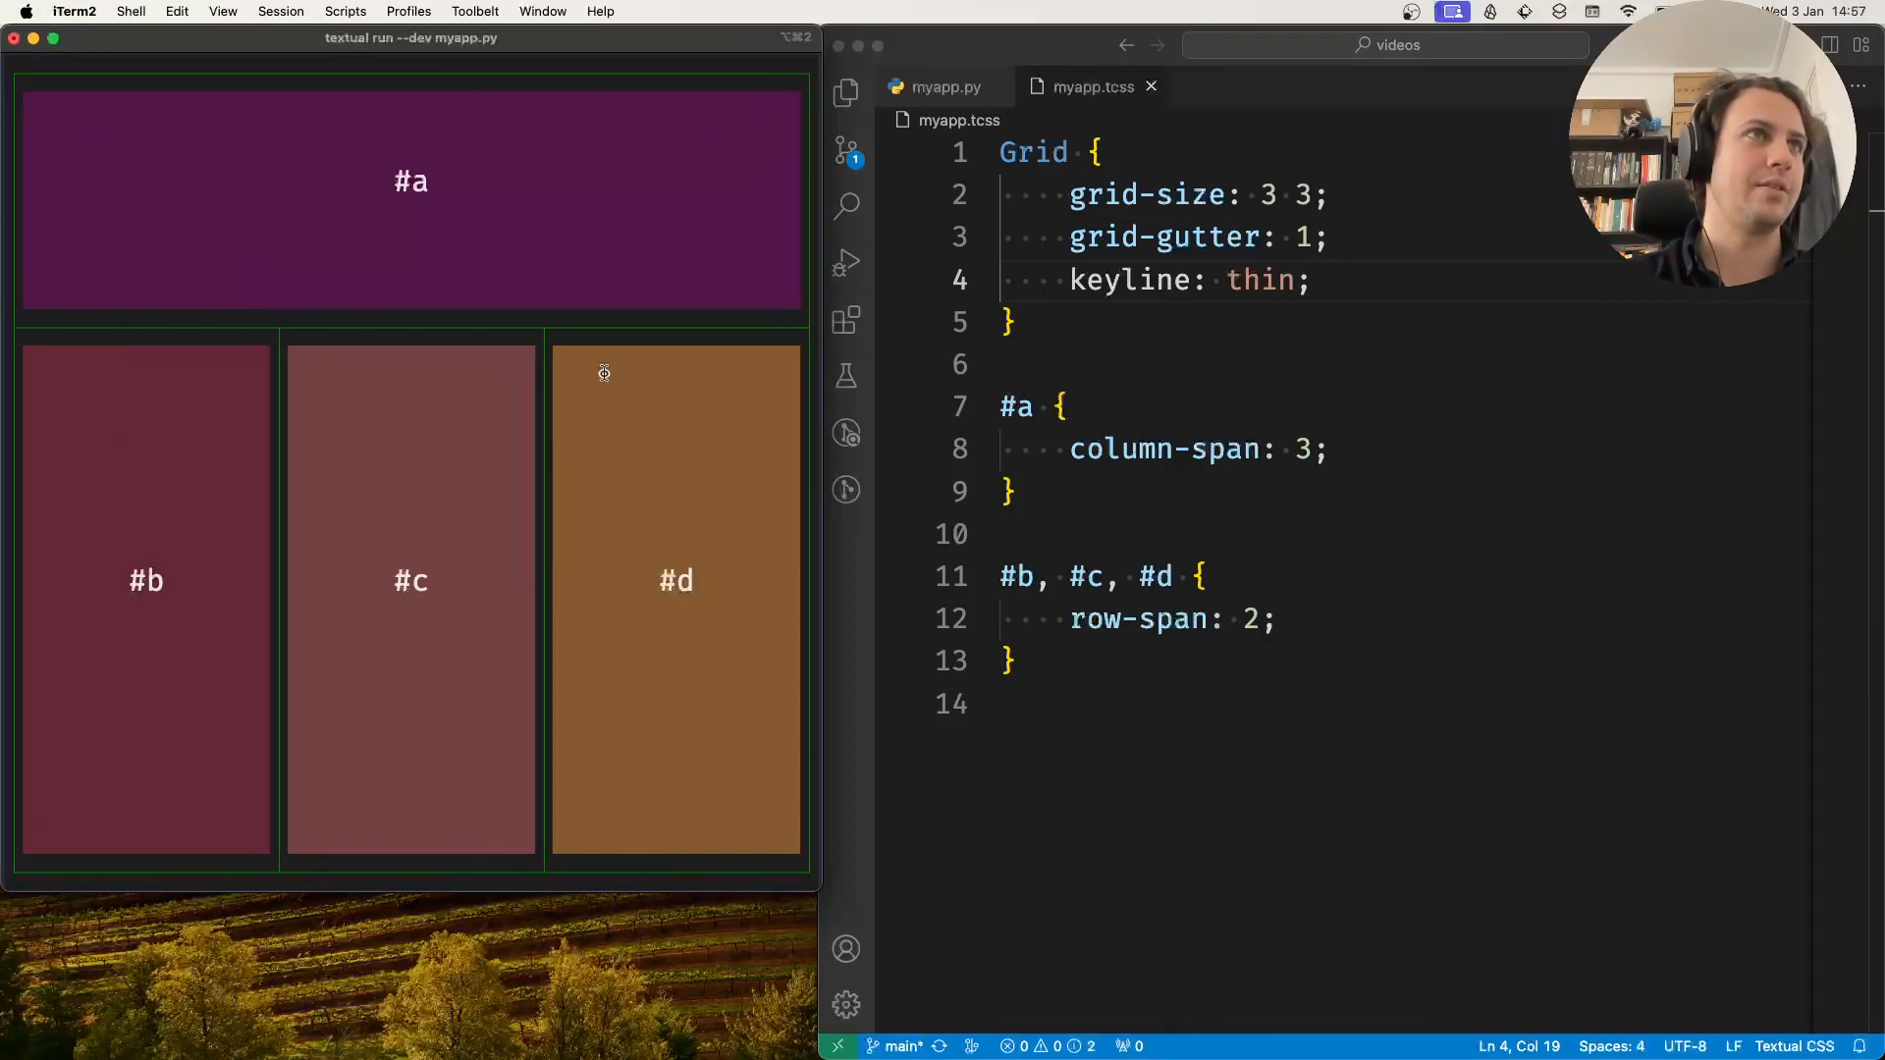
mouse_move(491, 777)
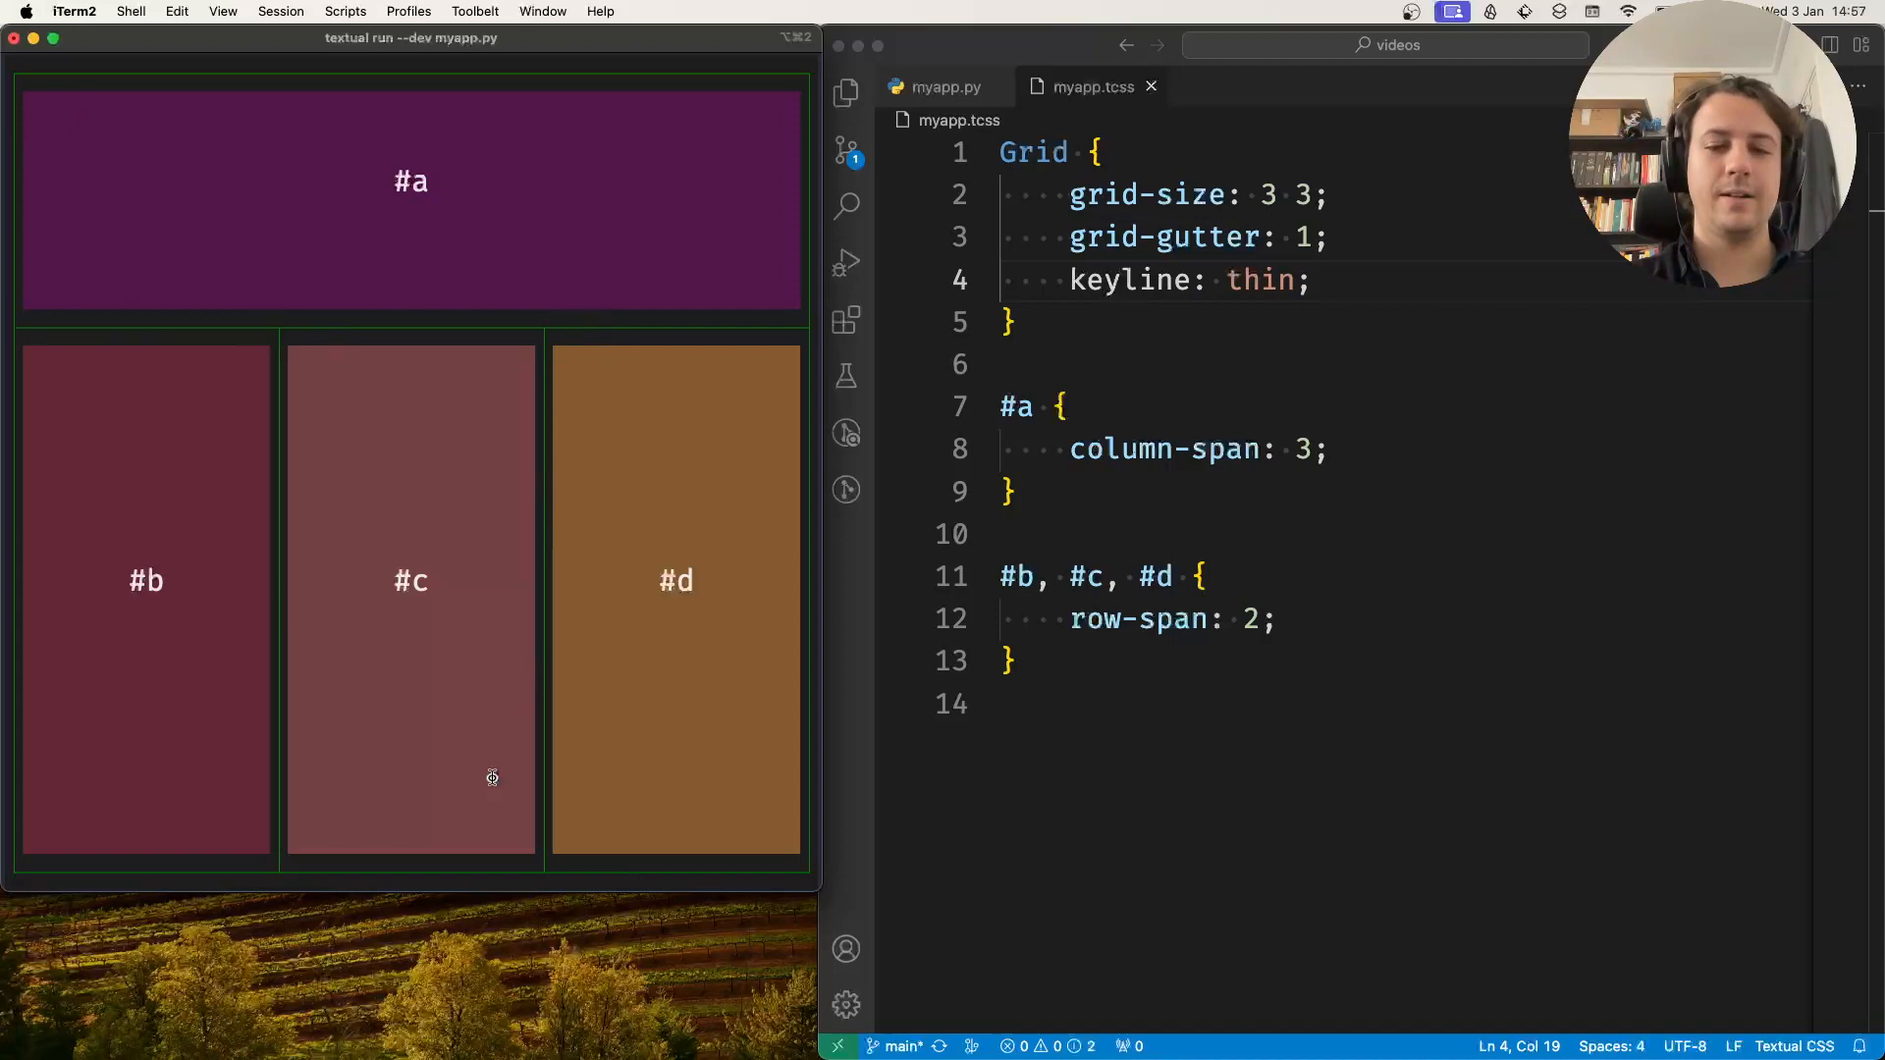
mouse_move(397, 240)
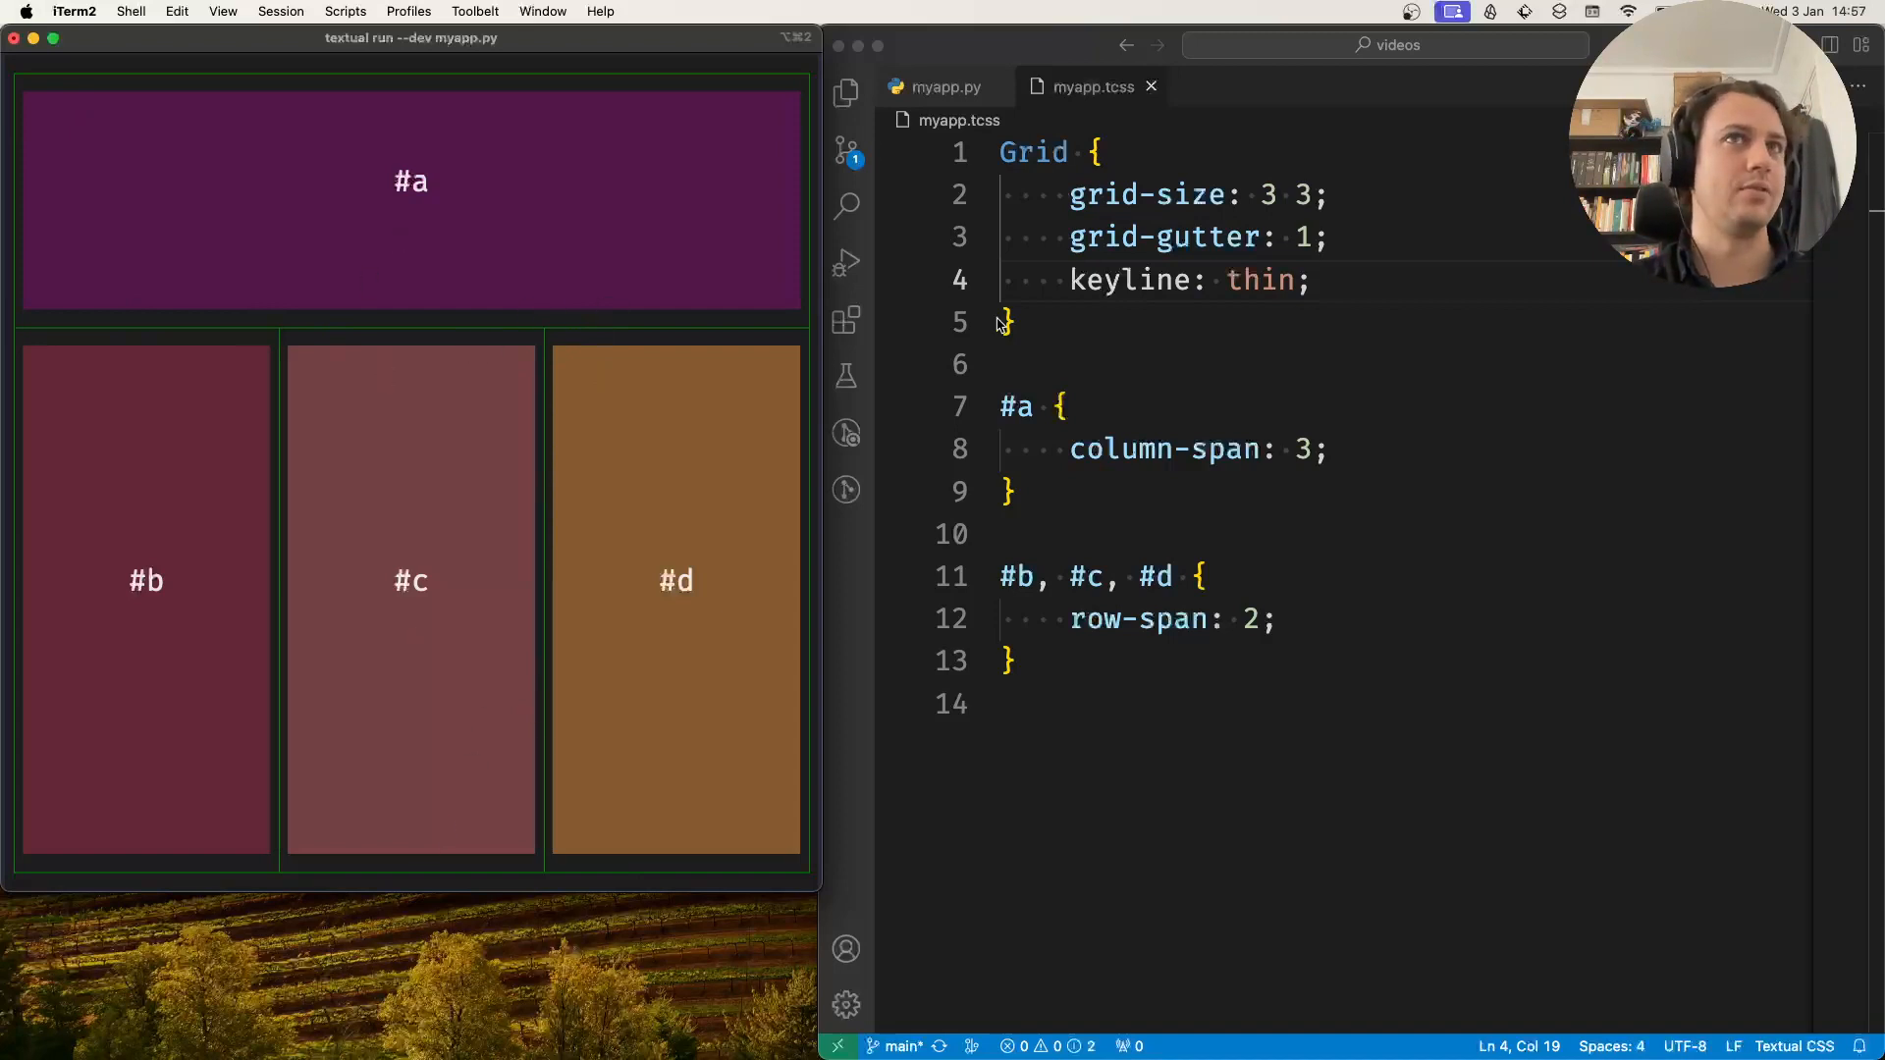
Step: Return to the myapp.tcss stylesheet after viewing the thin keylines
click(1268, 279)
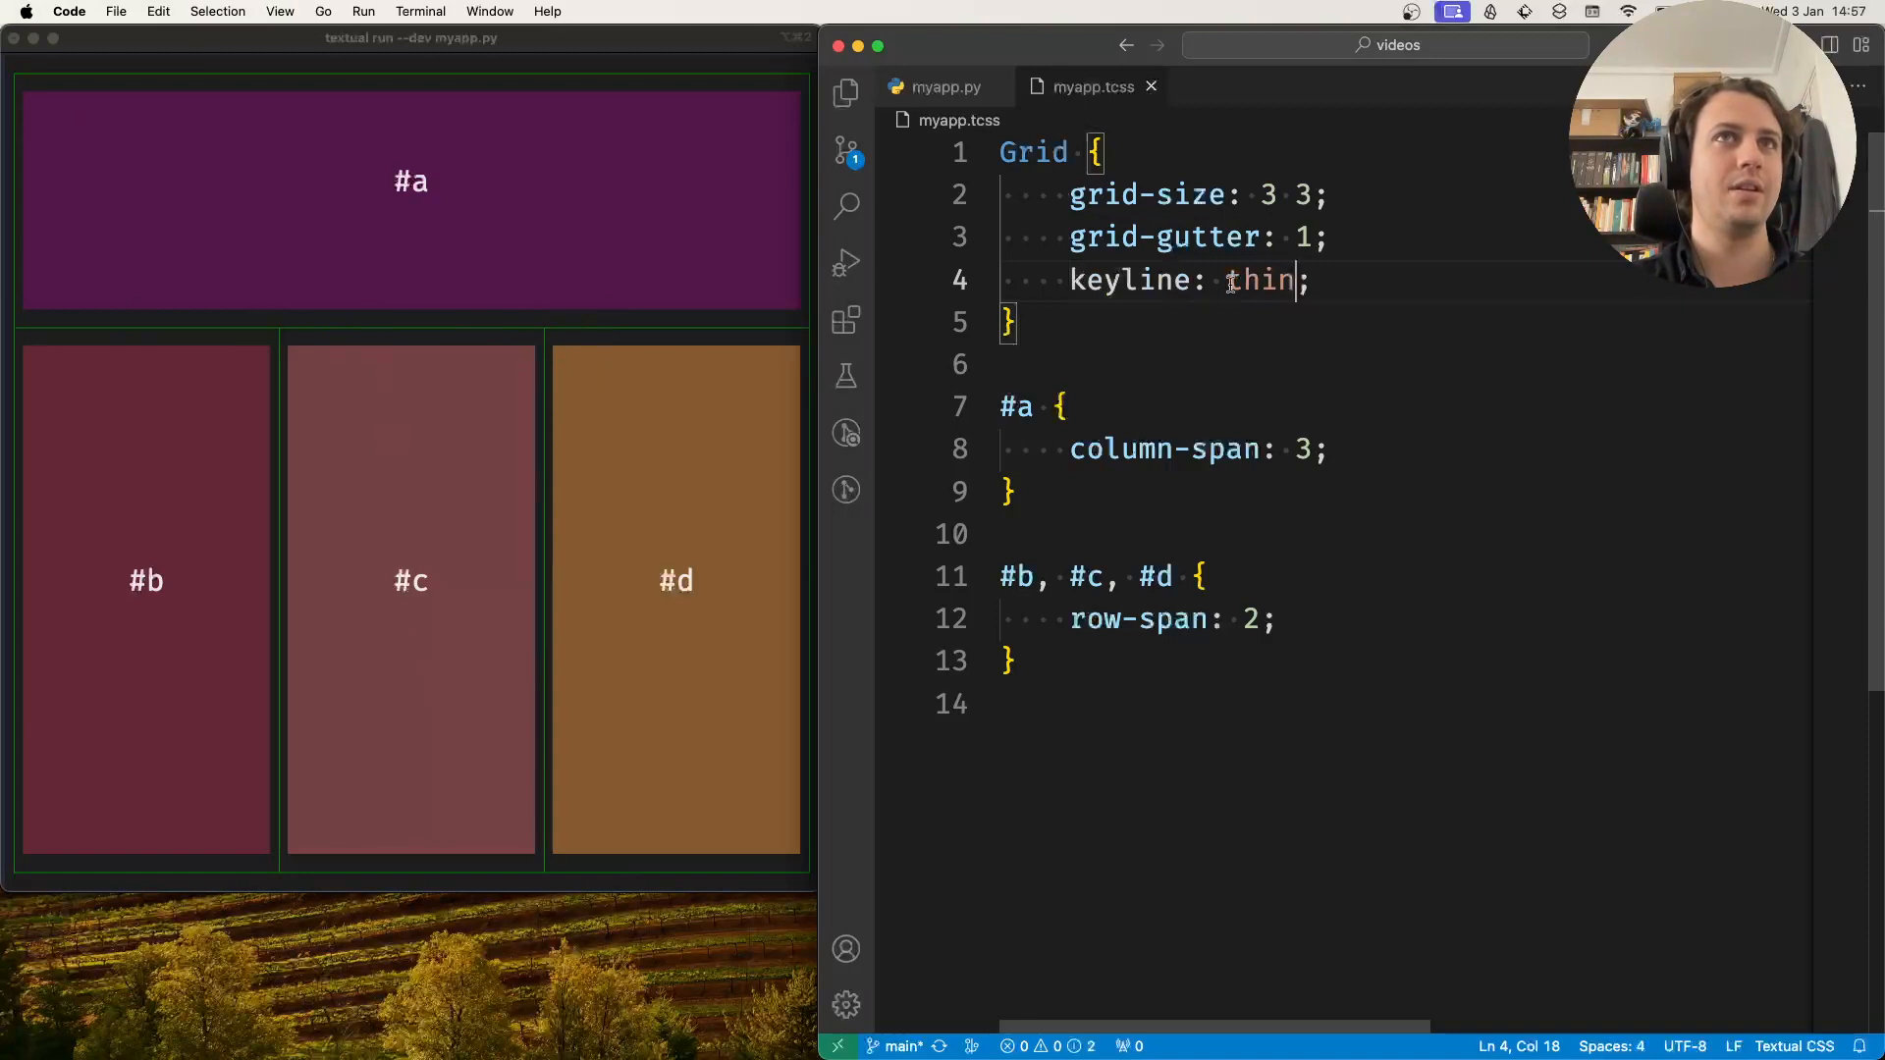
Step: Try a heavy keyline, then set it to double and check the app
text(hev)
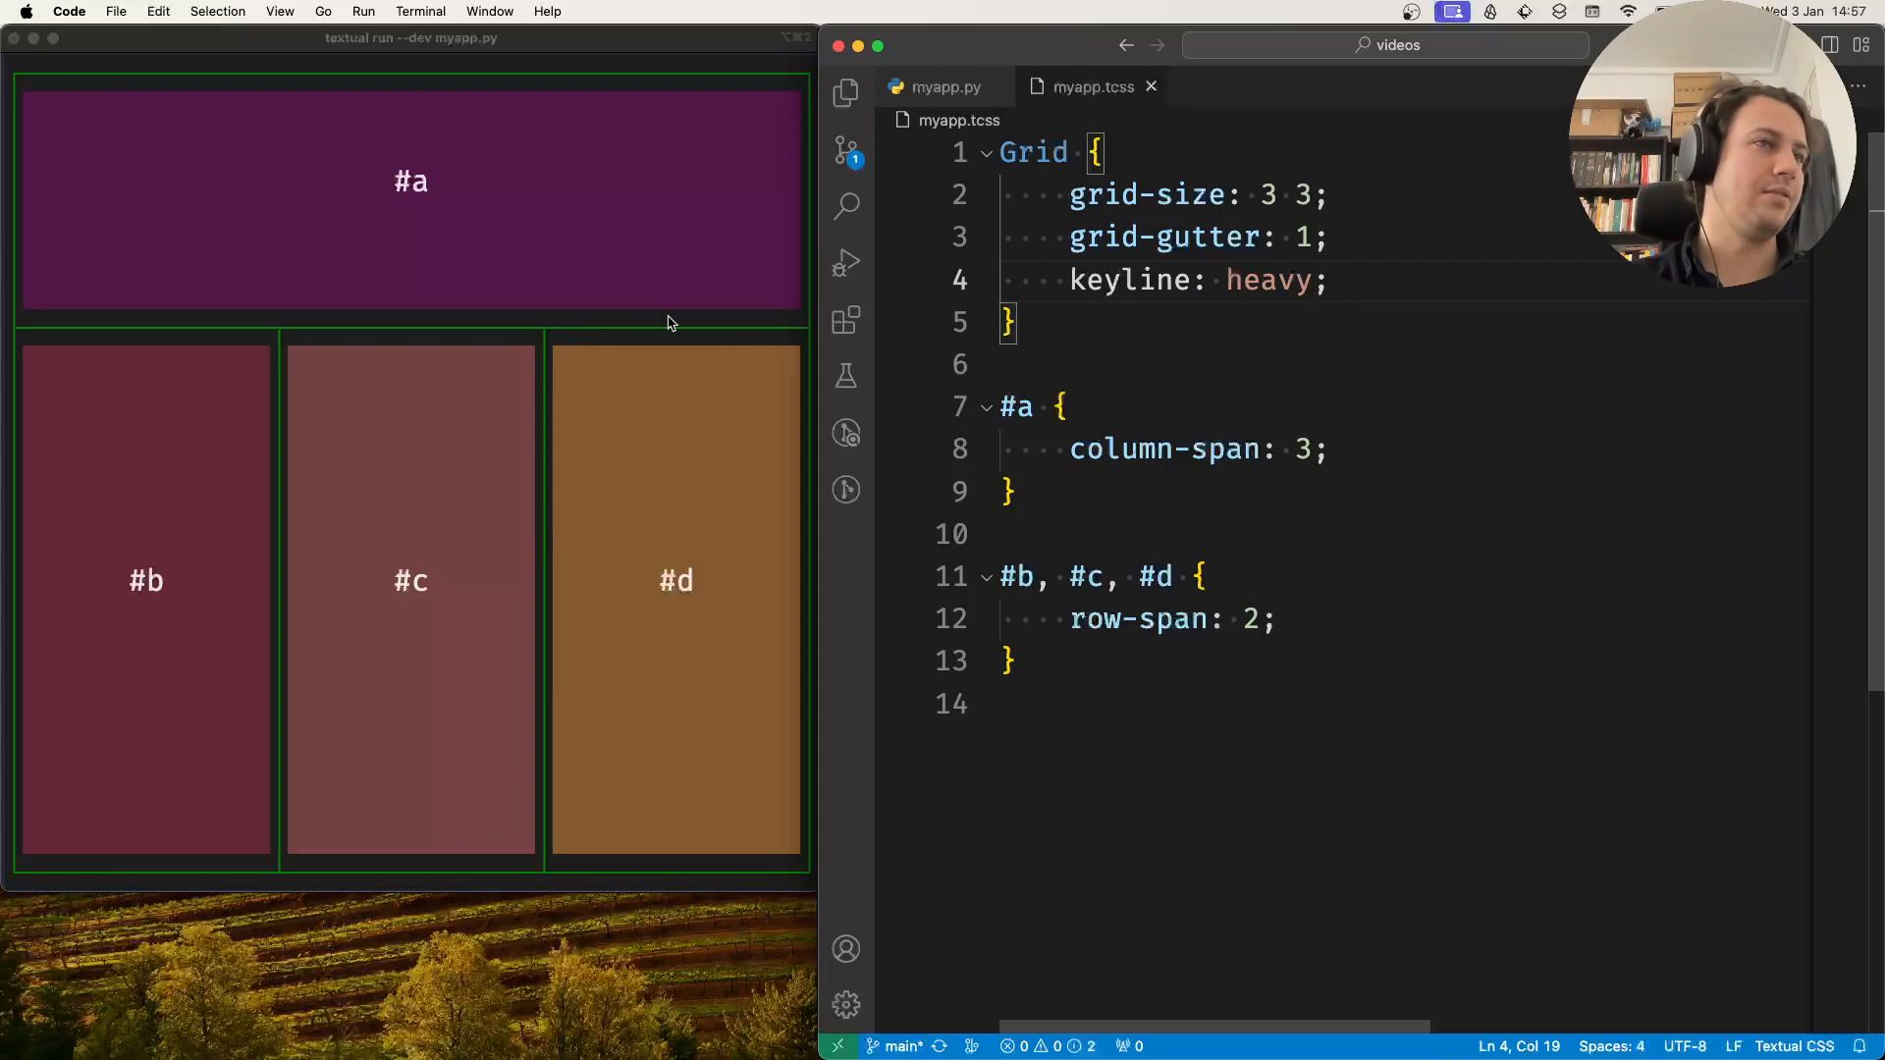
double_click(1270, 280)
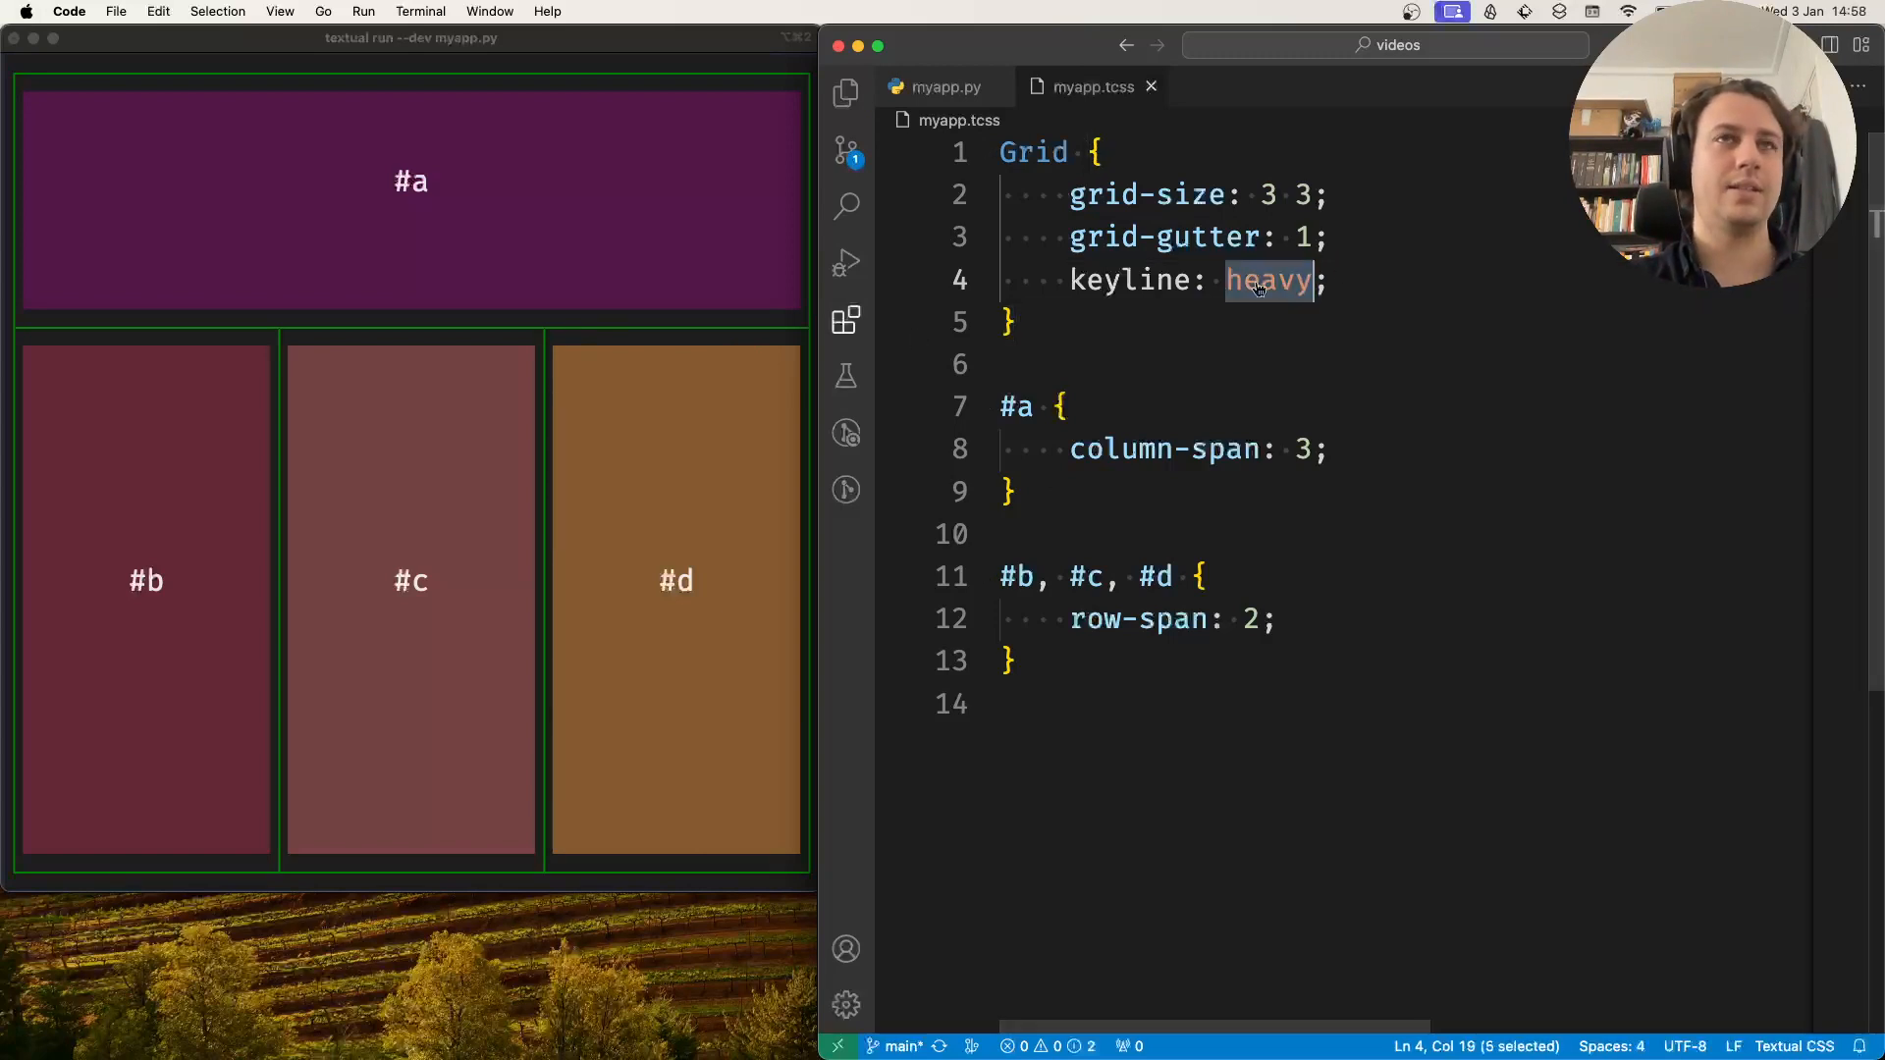
text(double)
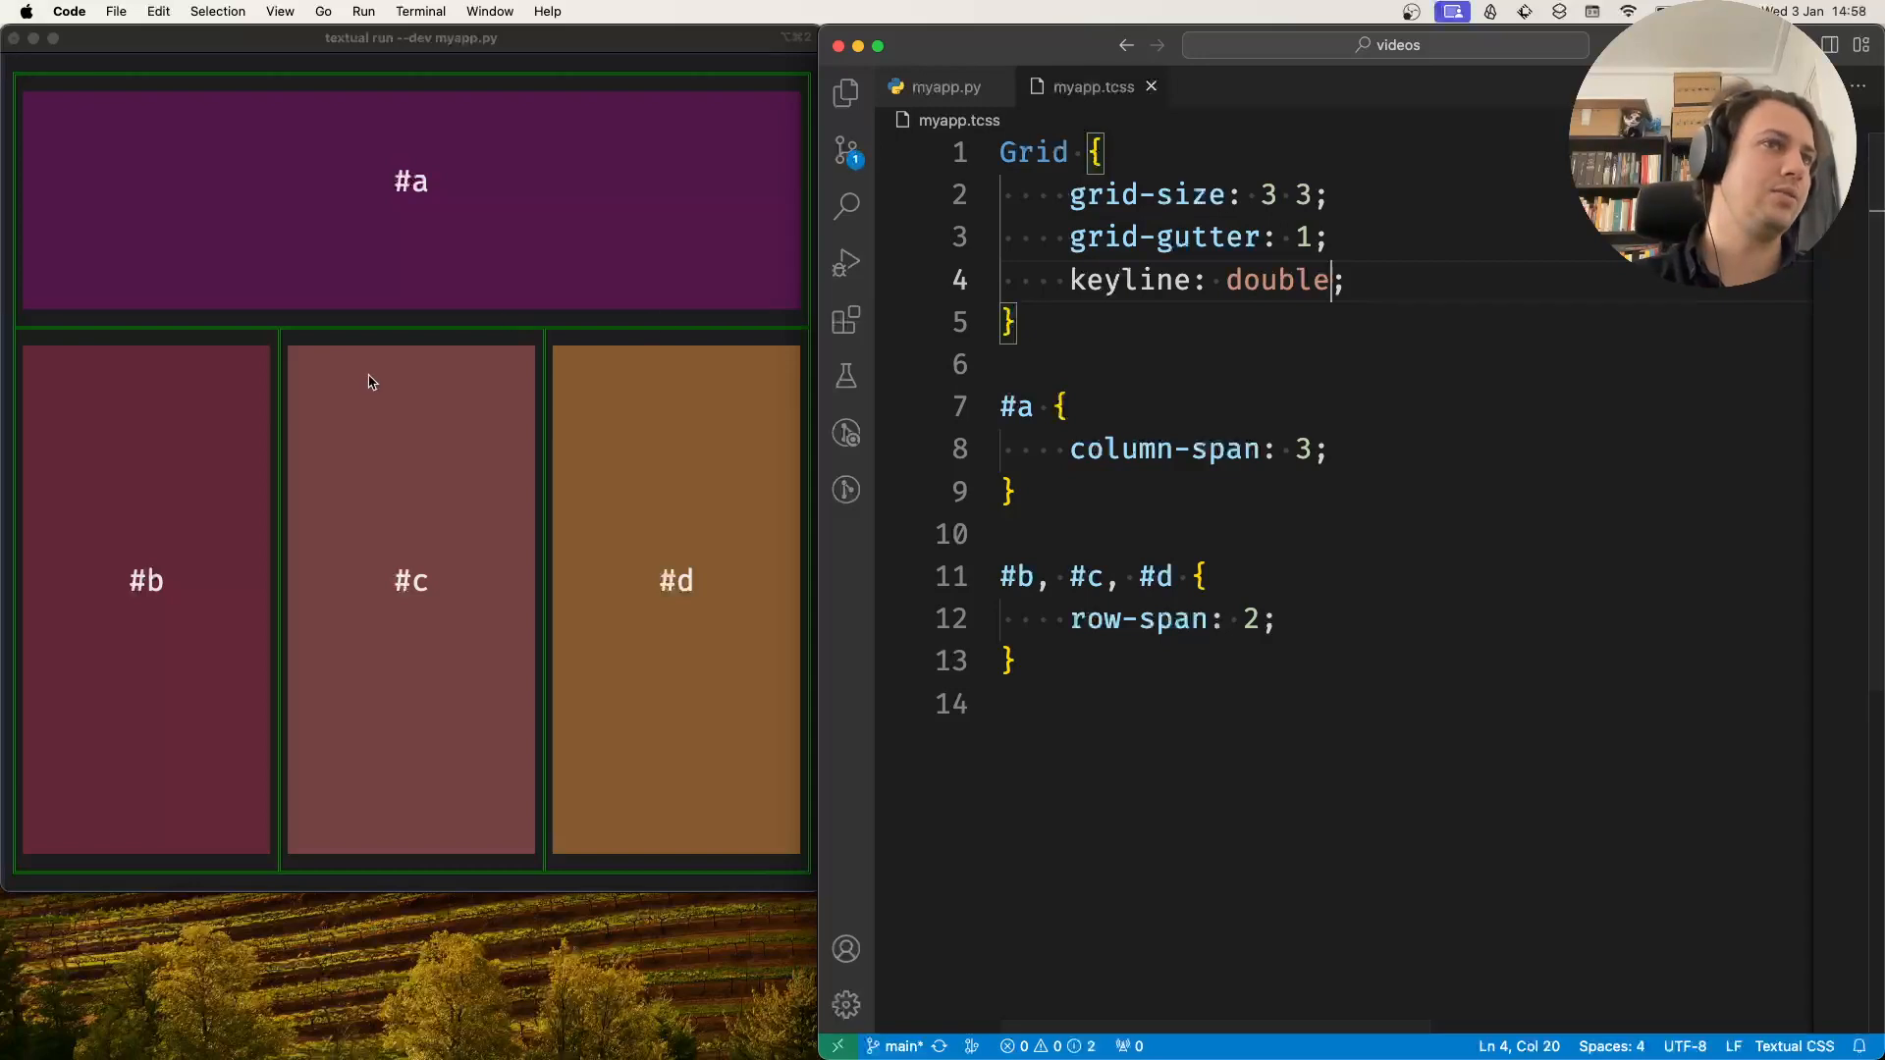
click(600, 338)
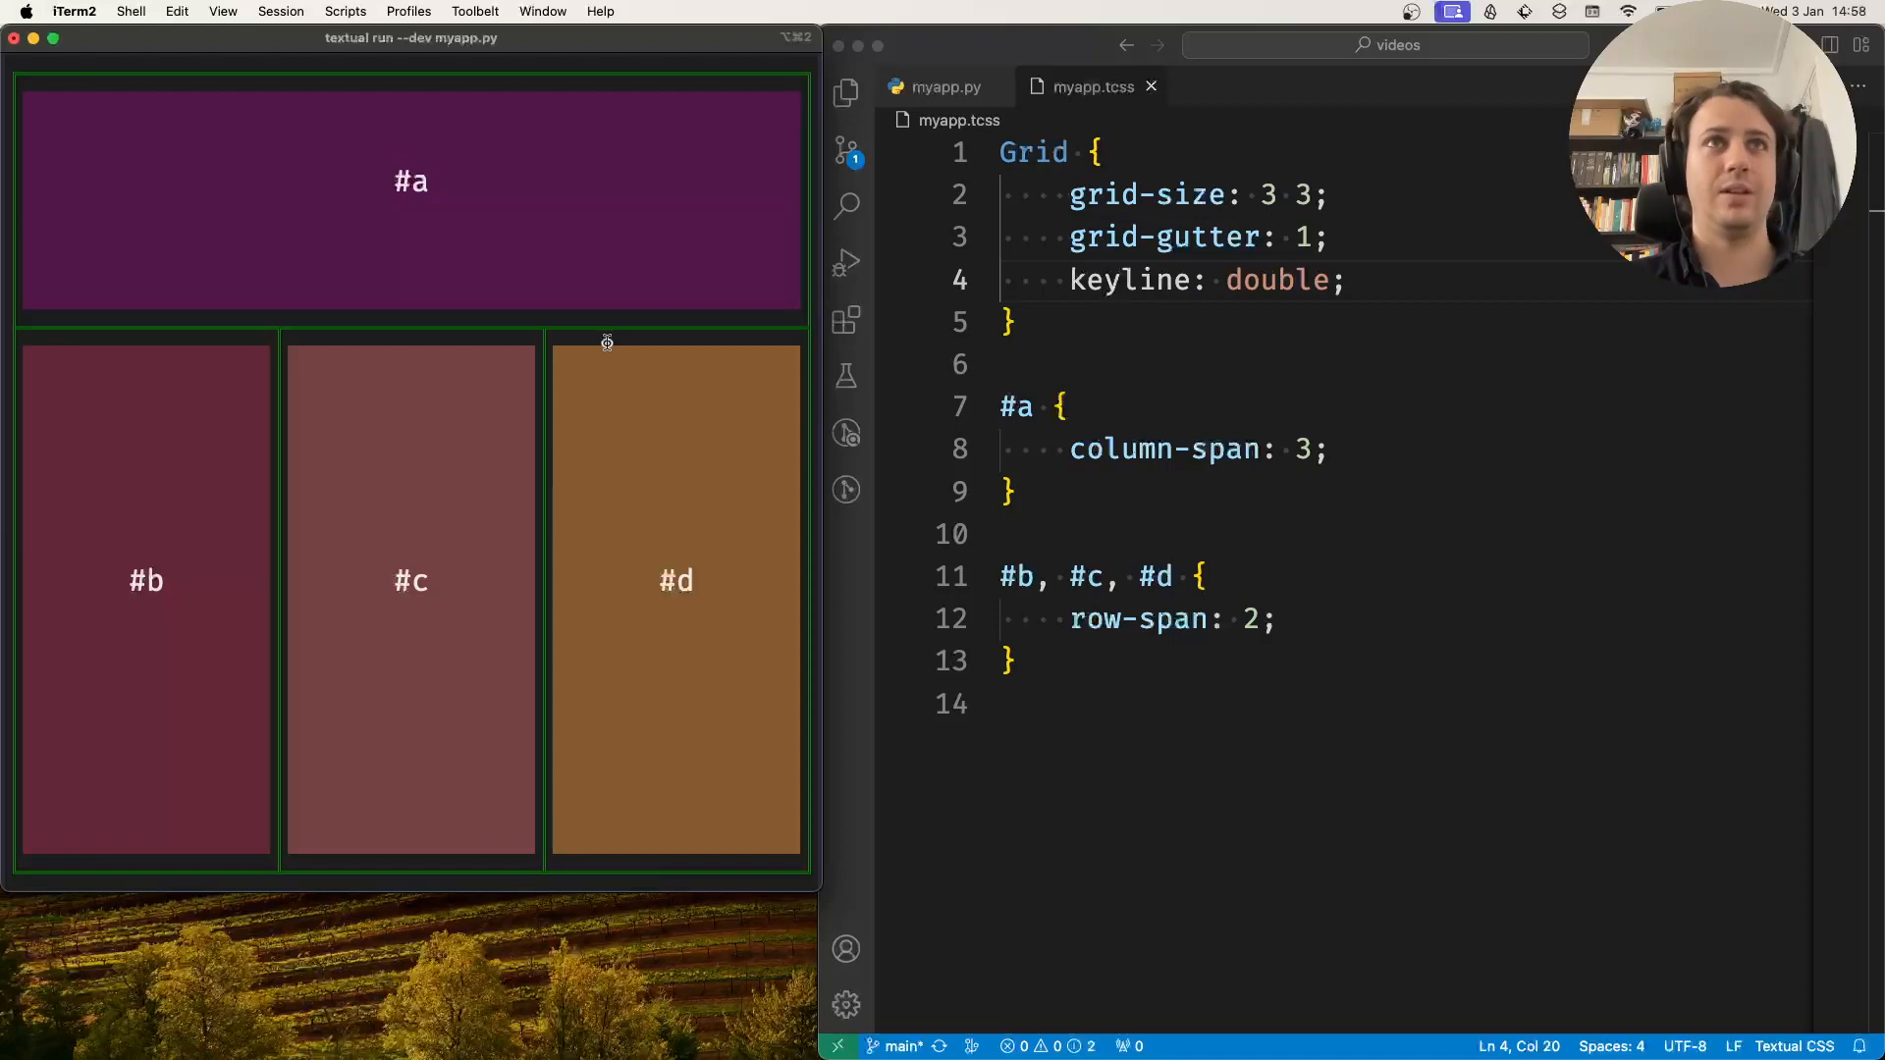
double_click(1276, 279)
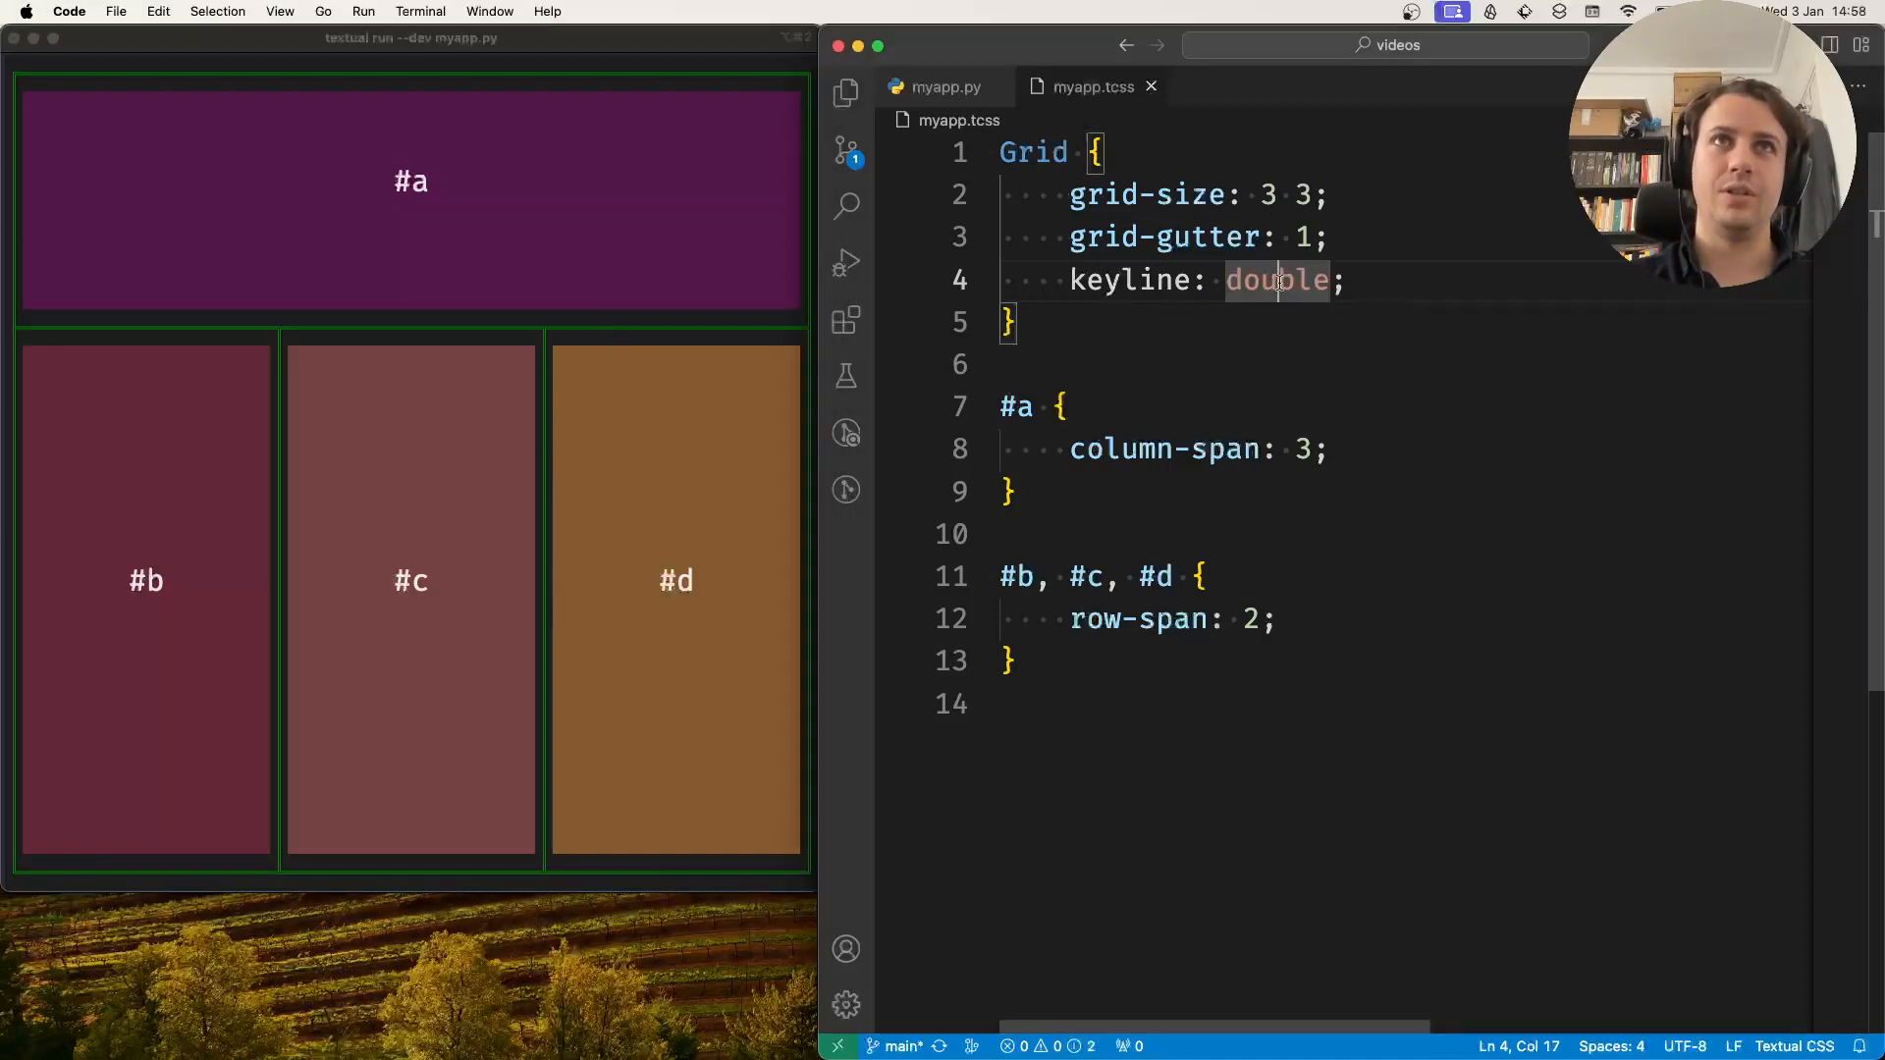
mouse_move(1403, 282)
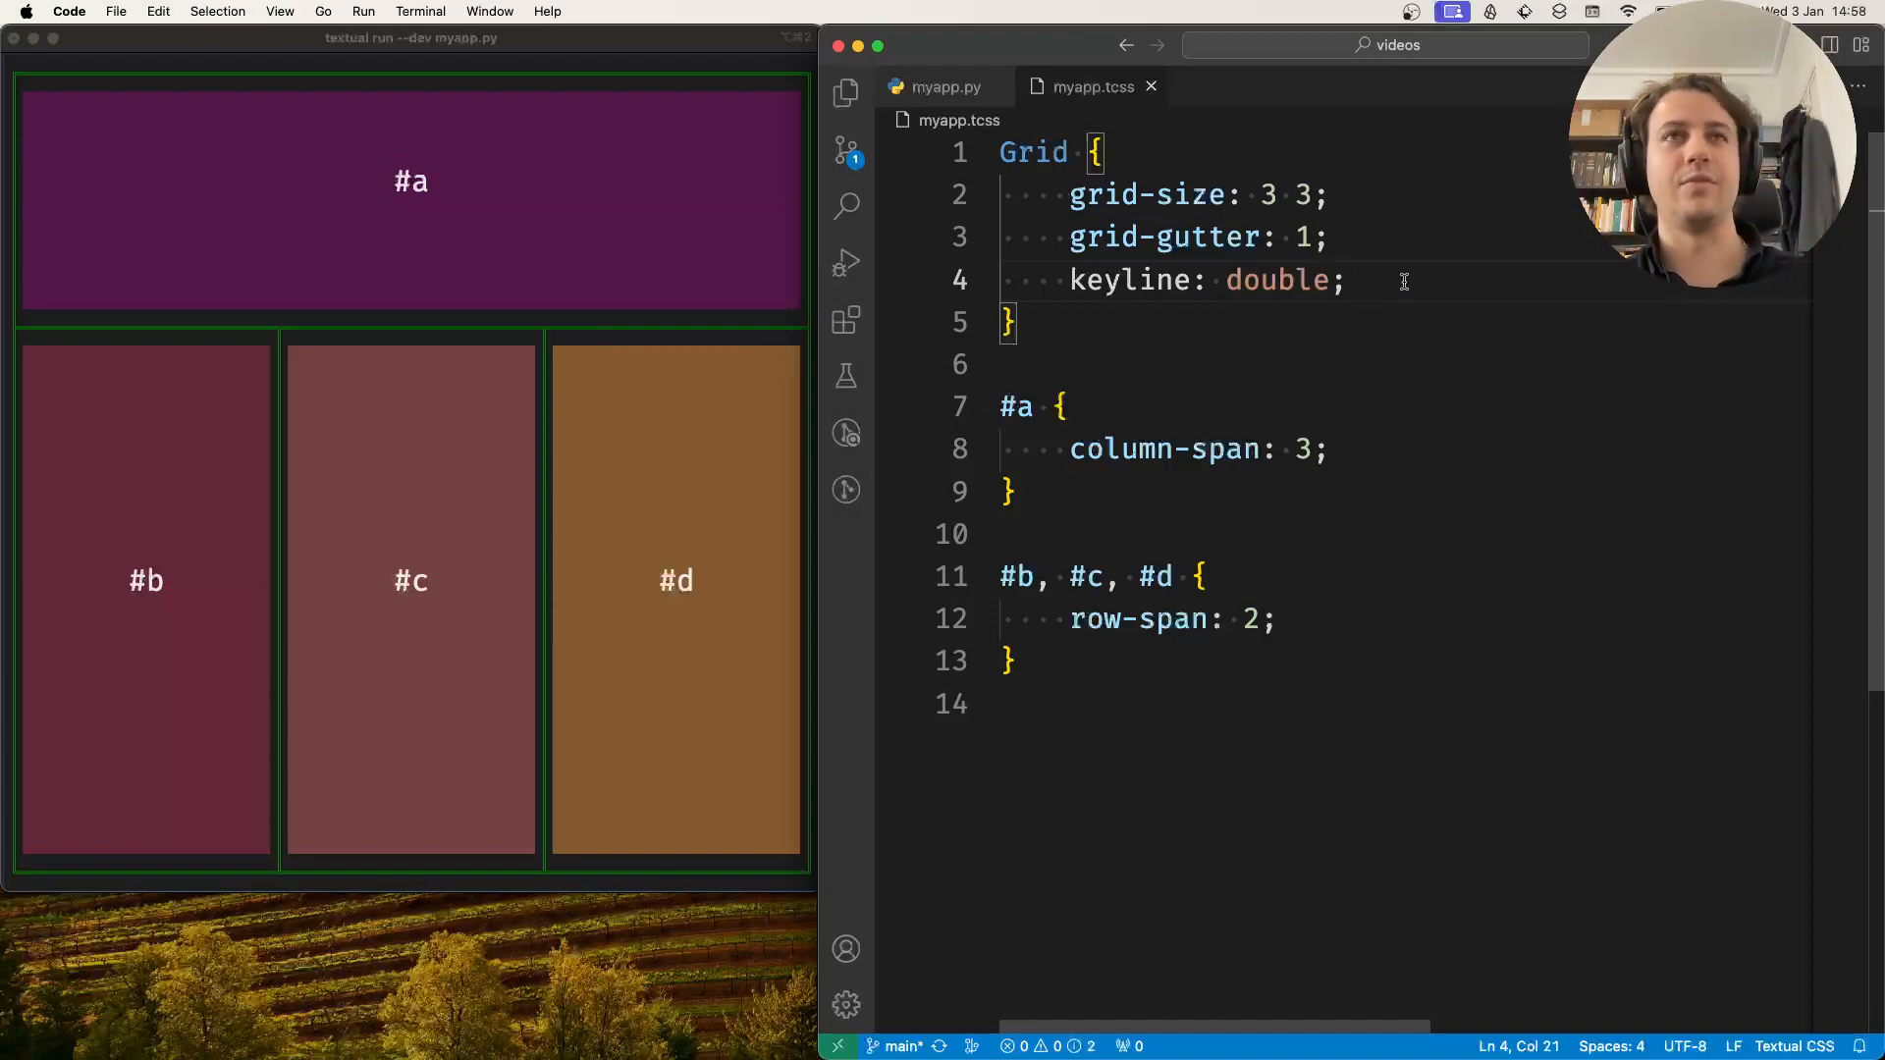
Step: Add a keyline colour after double, first white, then select white to replace it
double_click(1279, 280)
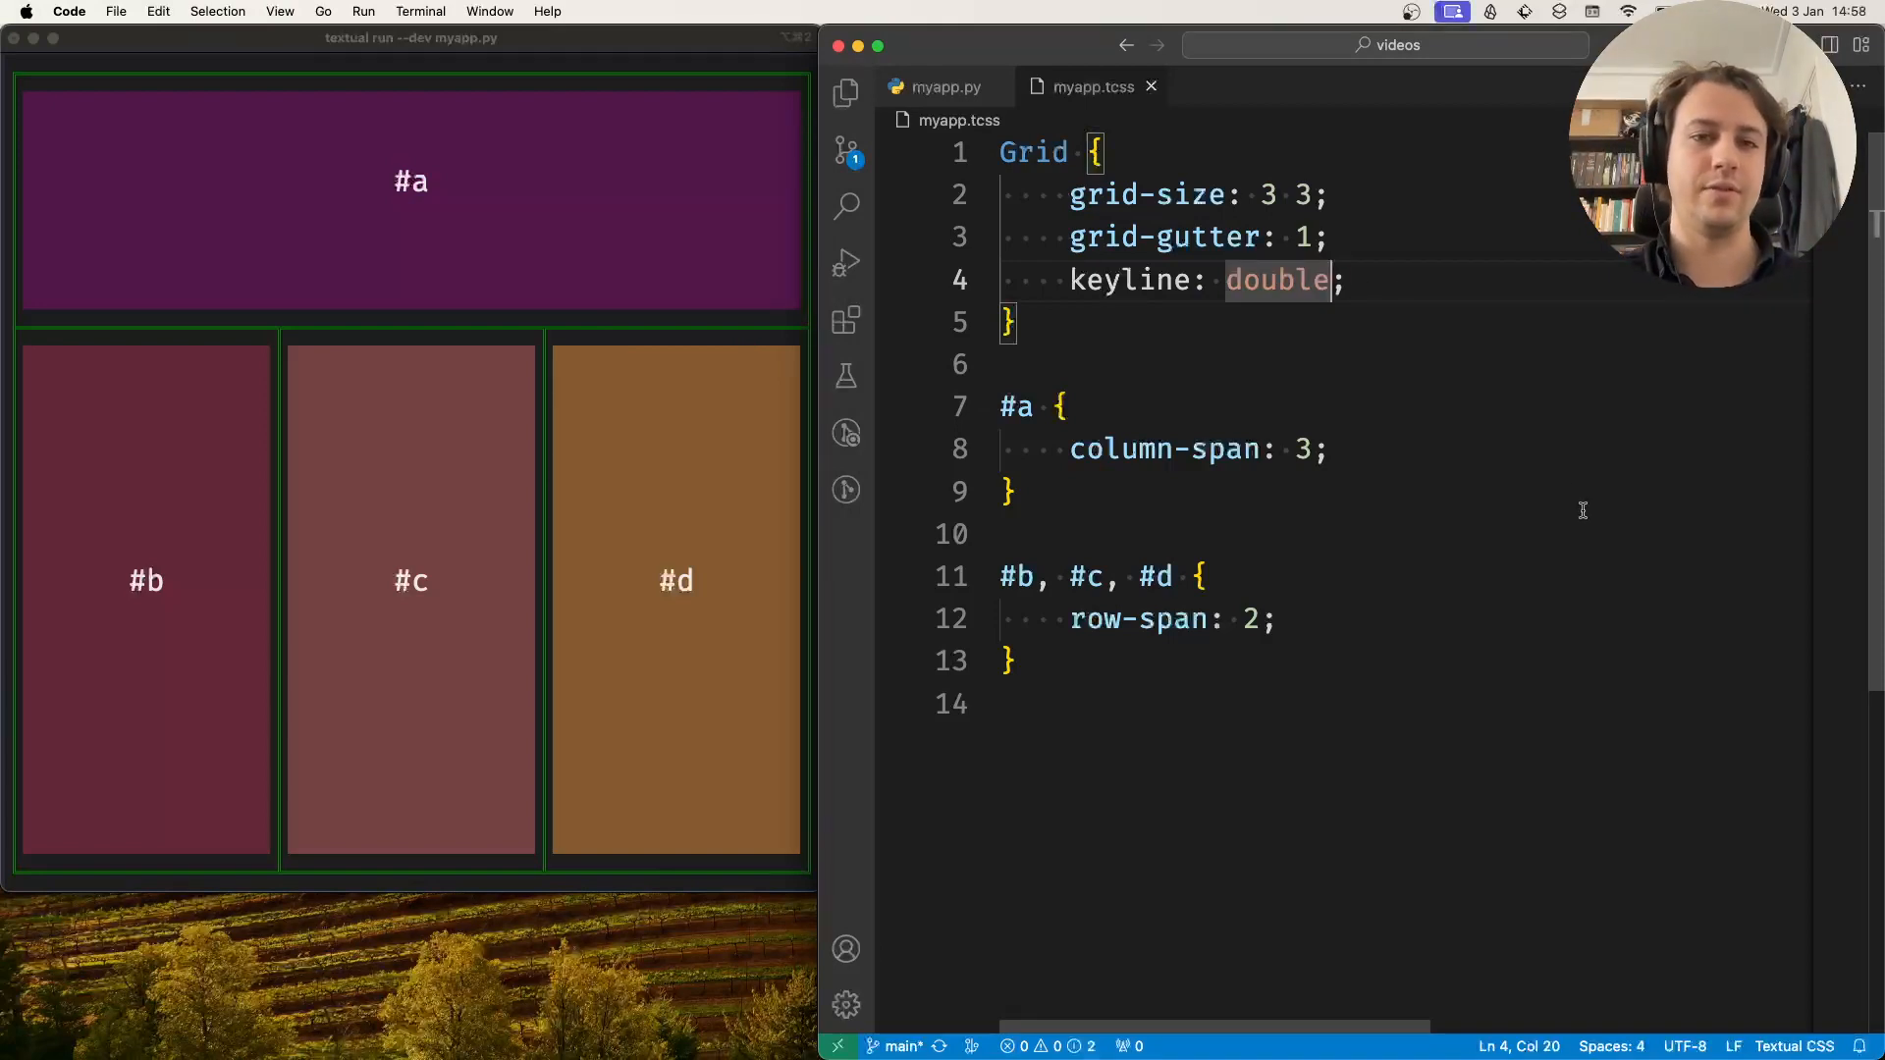
text(white)
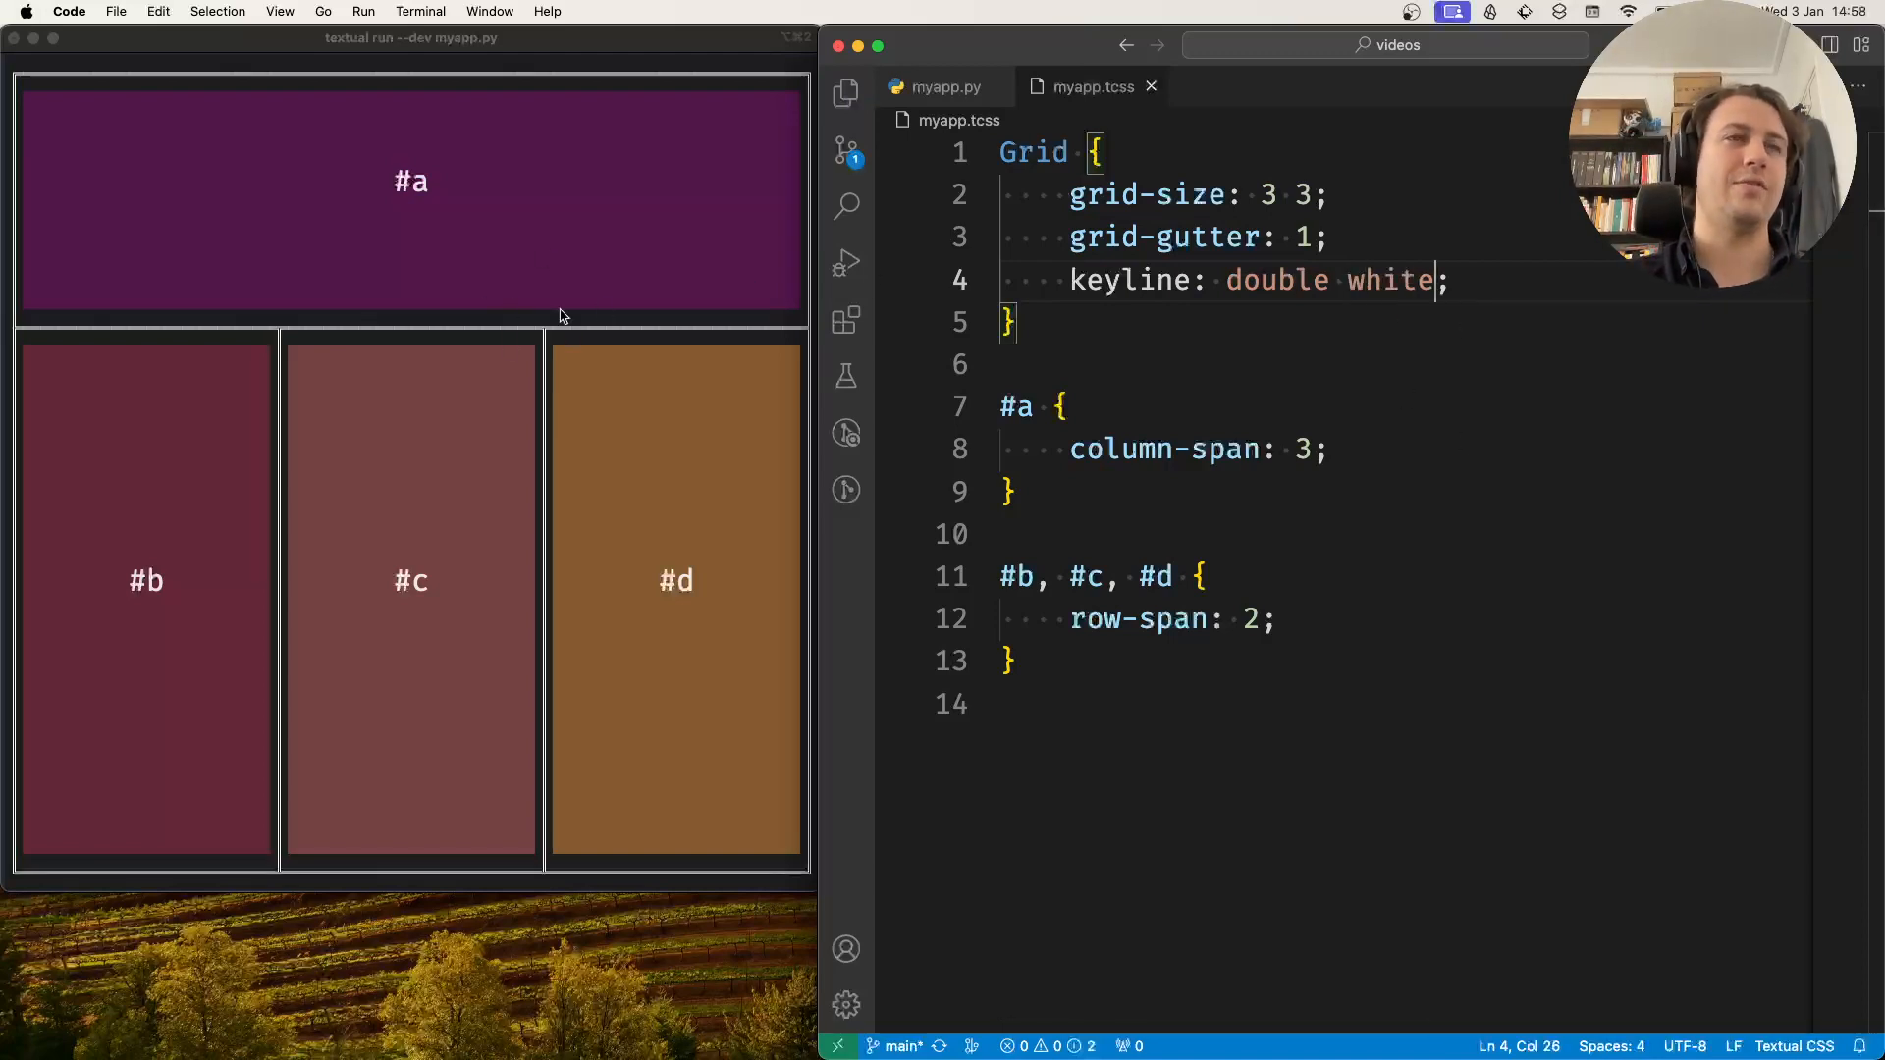
mouse_move(936, 387)
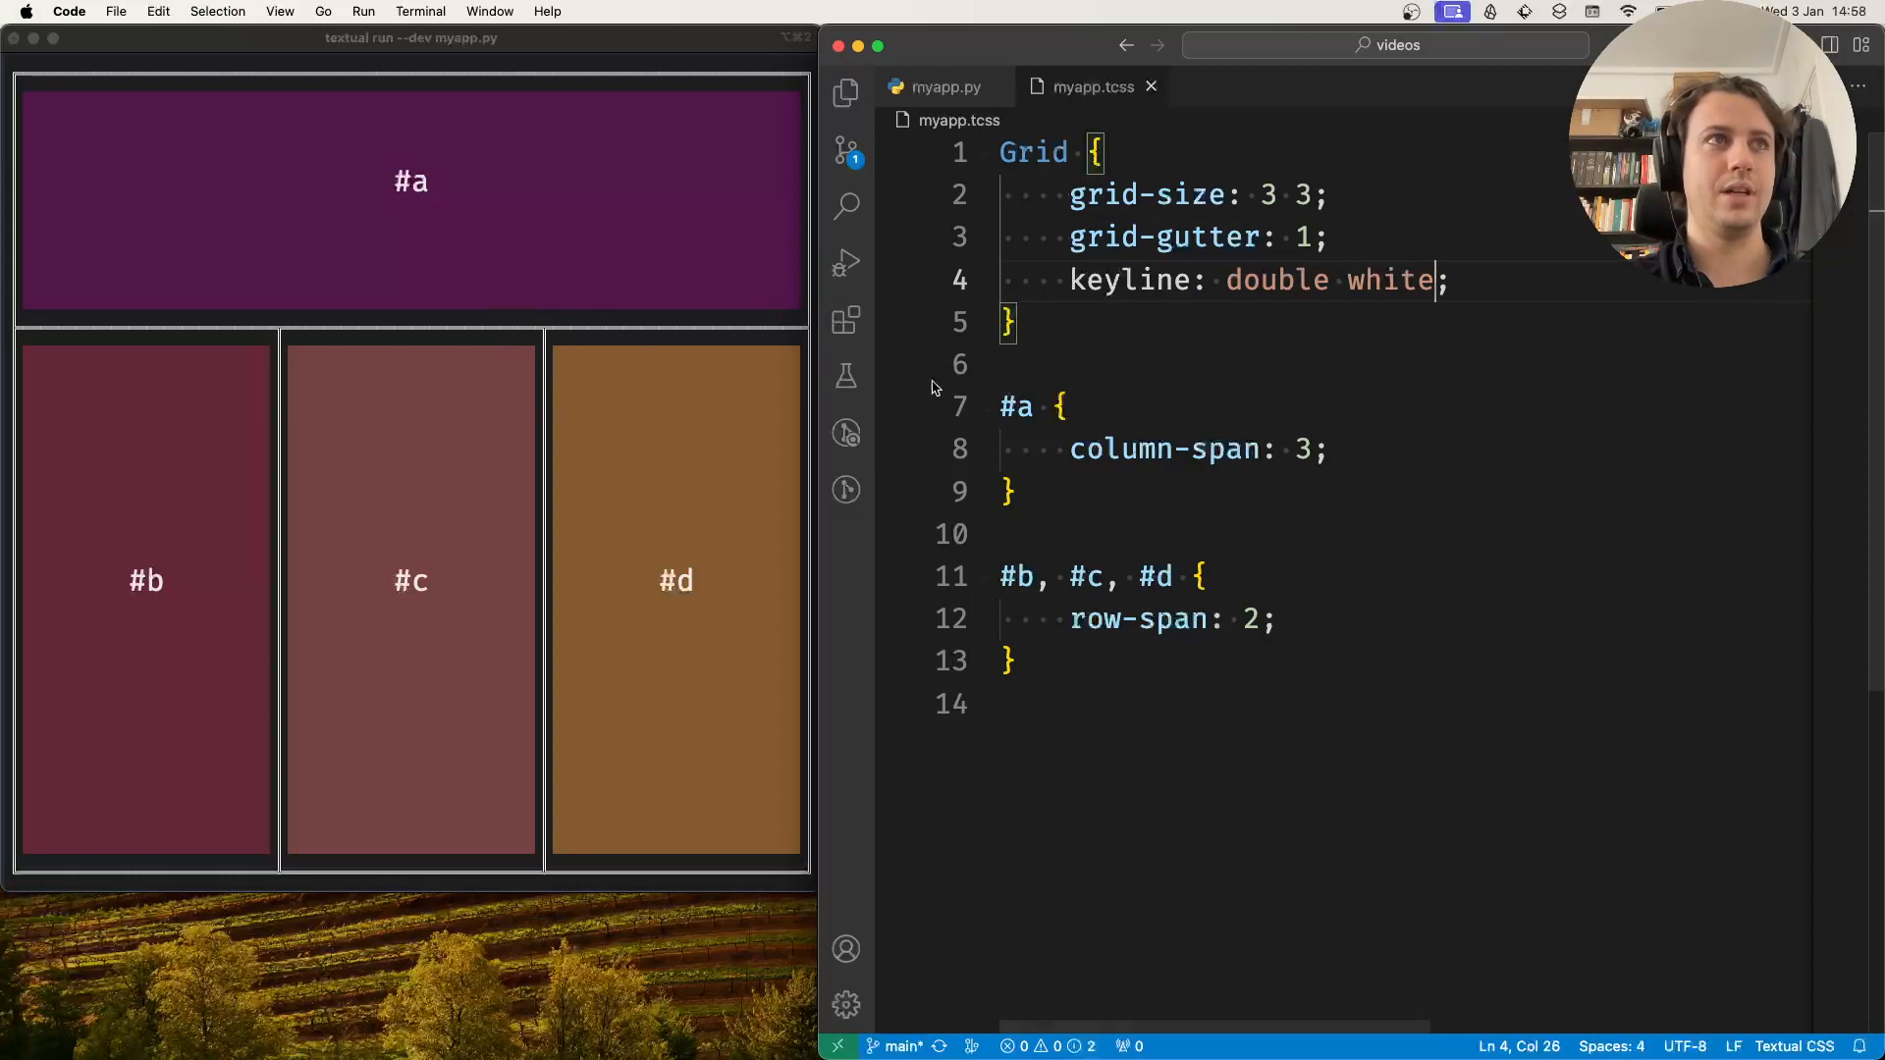
double_click(1390, 280)
text(#f8f8f2)
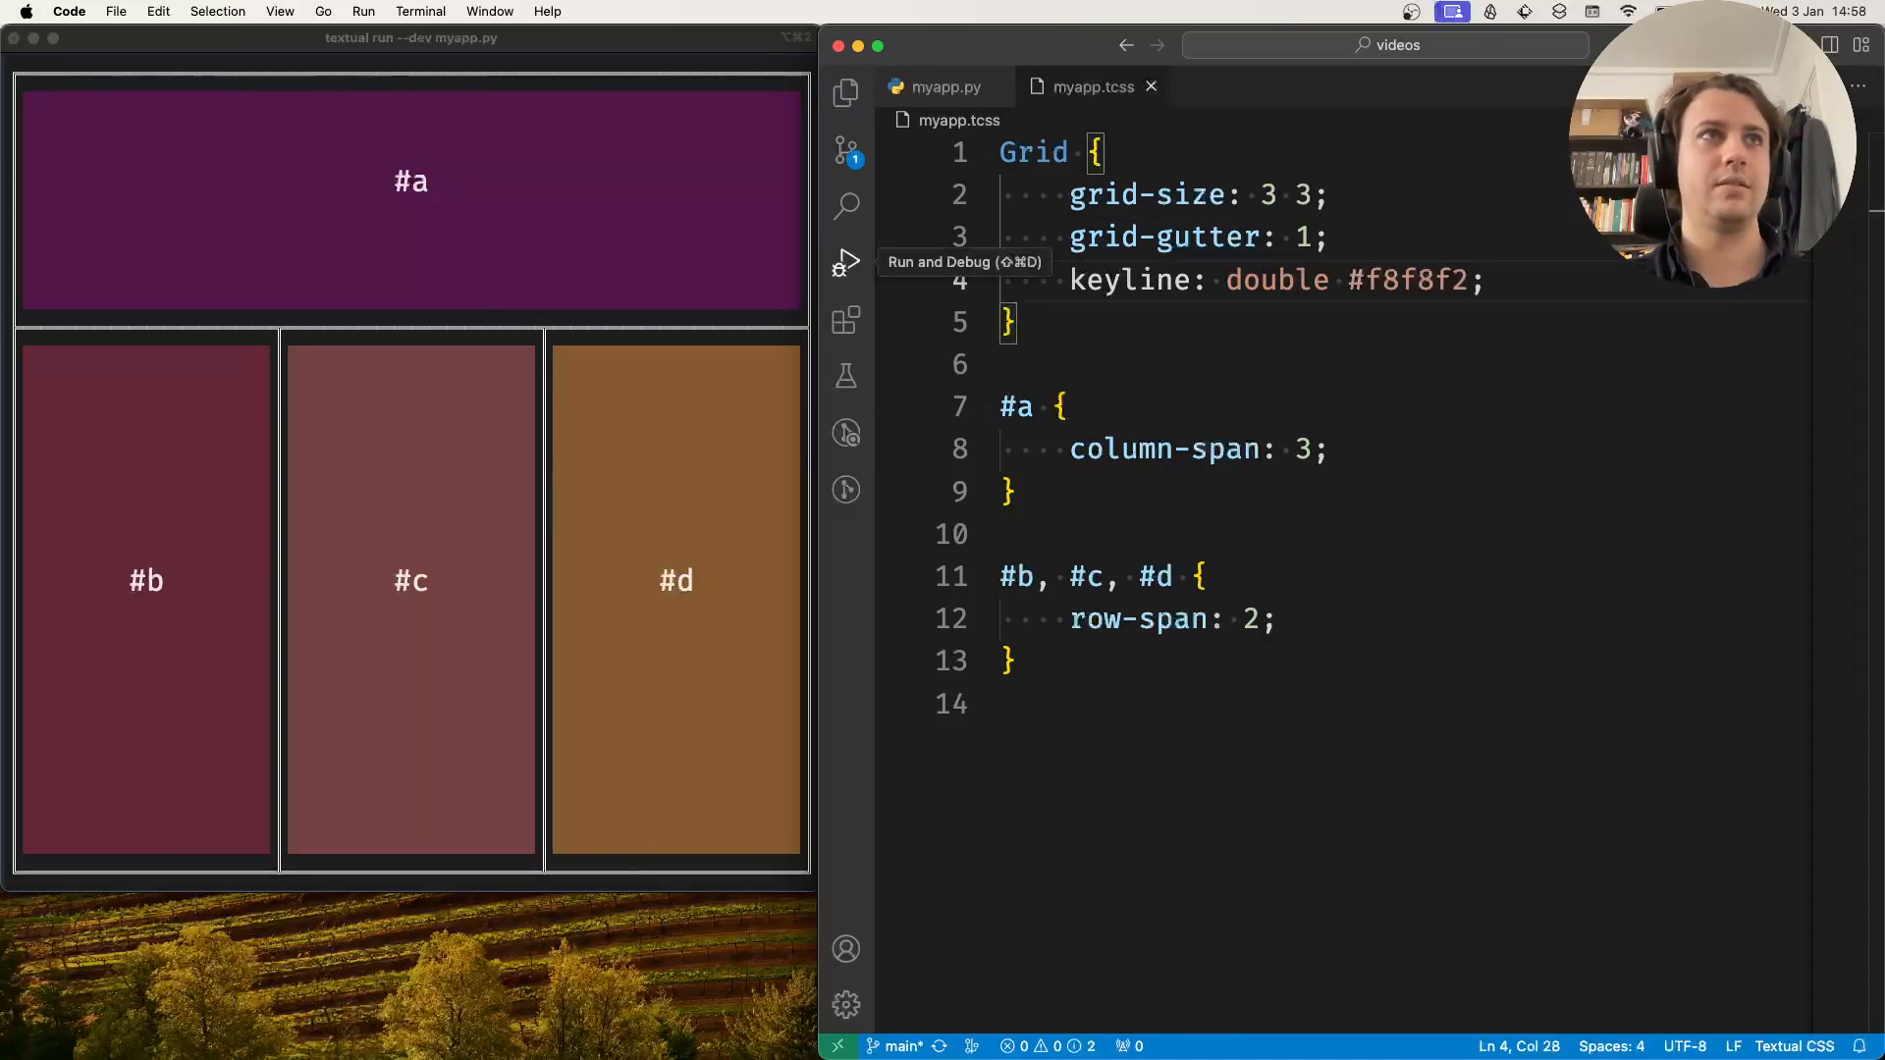
mouse_move(1440, 251)
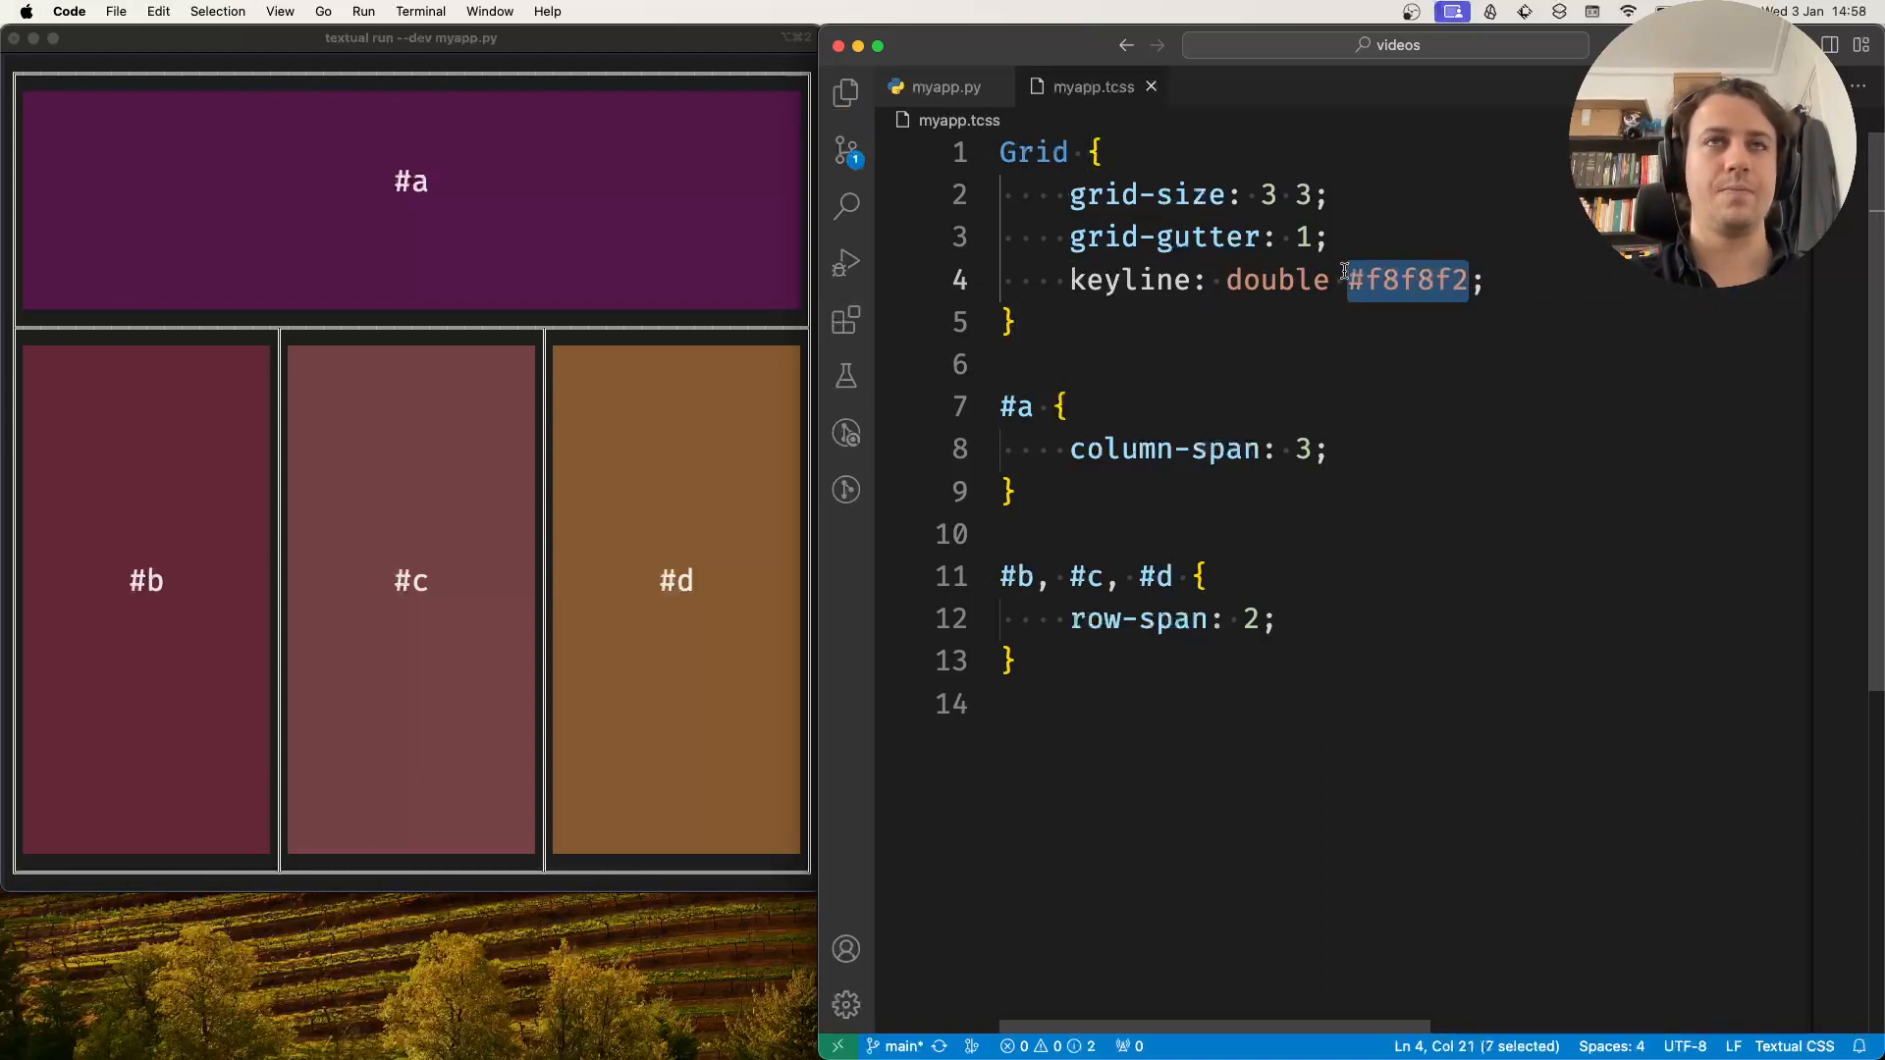
Step: Delete the keyline colour, leaving double, and view the app in iTerm2
key(Backspace)
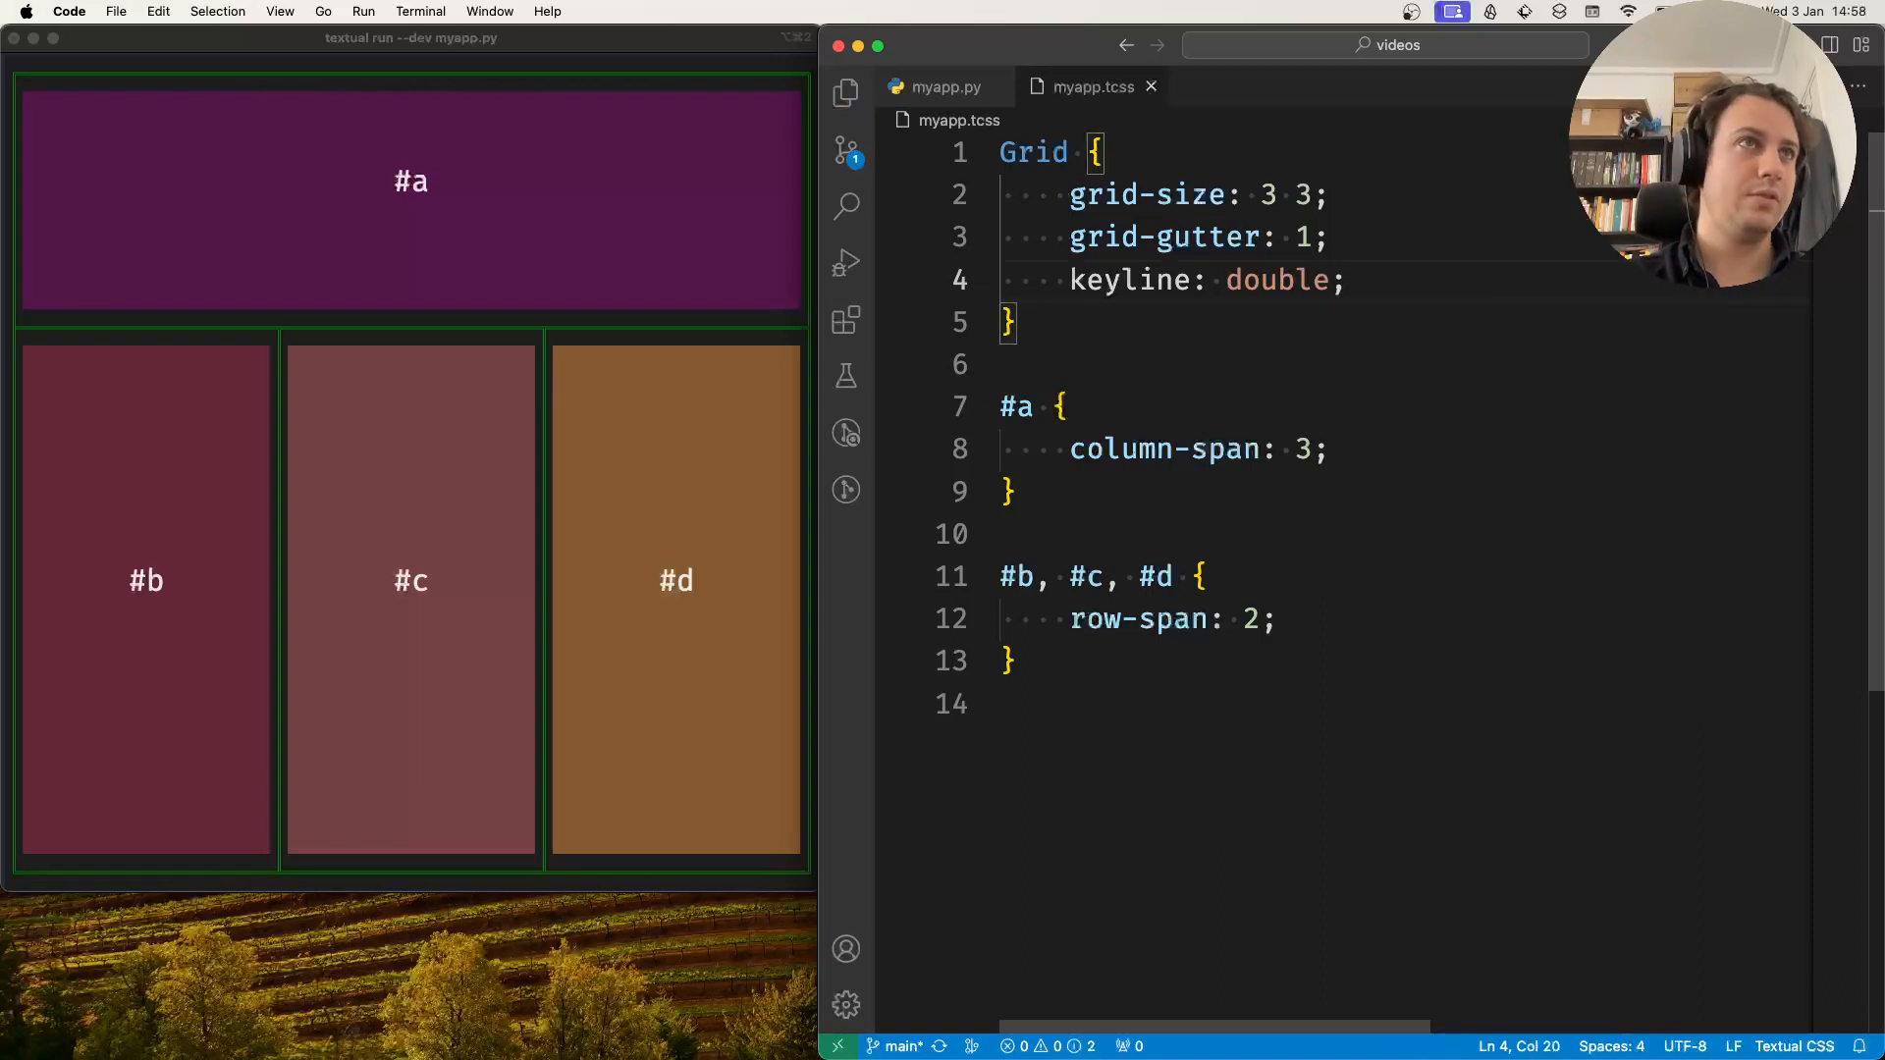
click(660, 344)
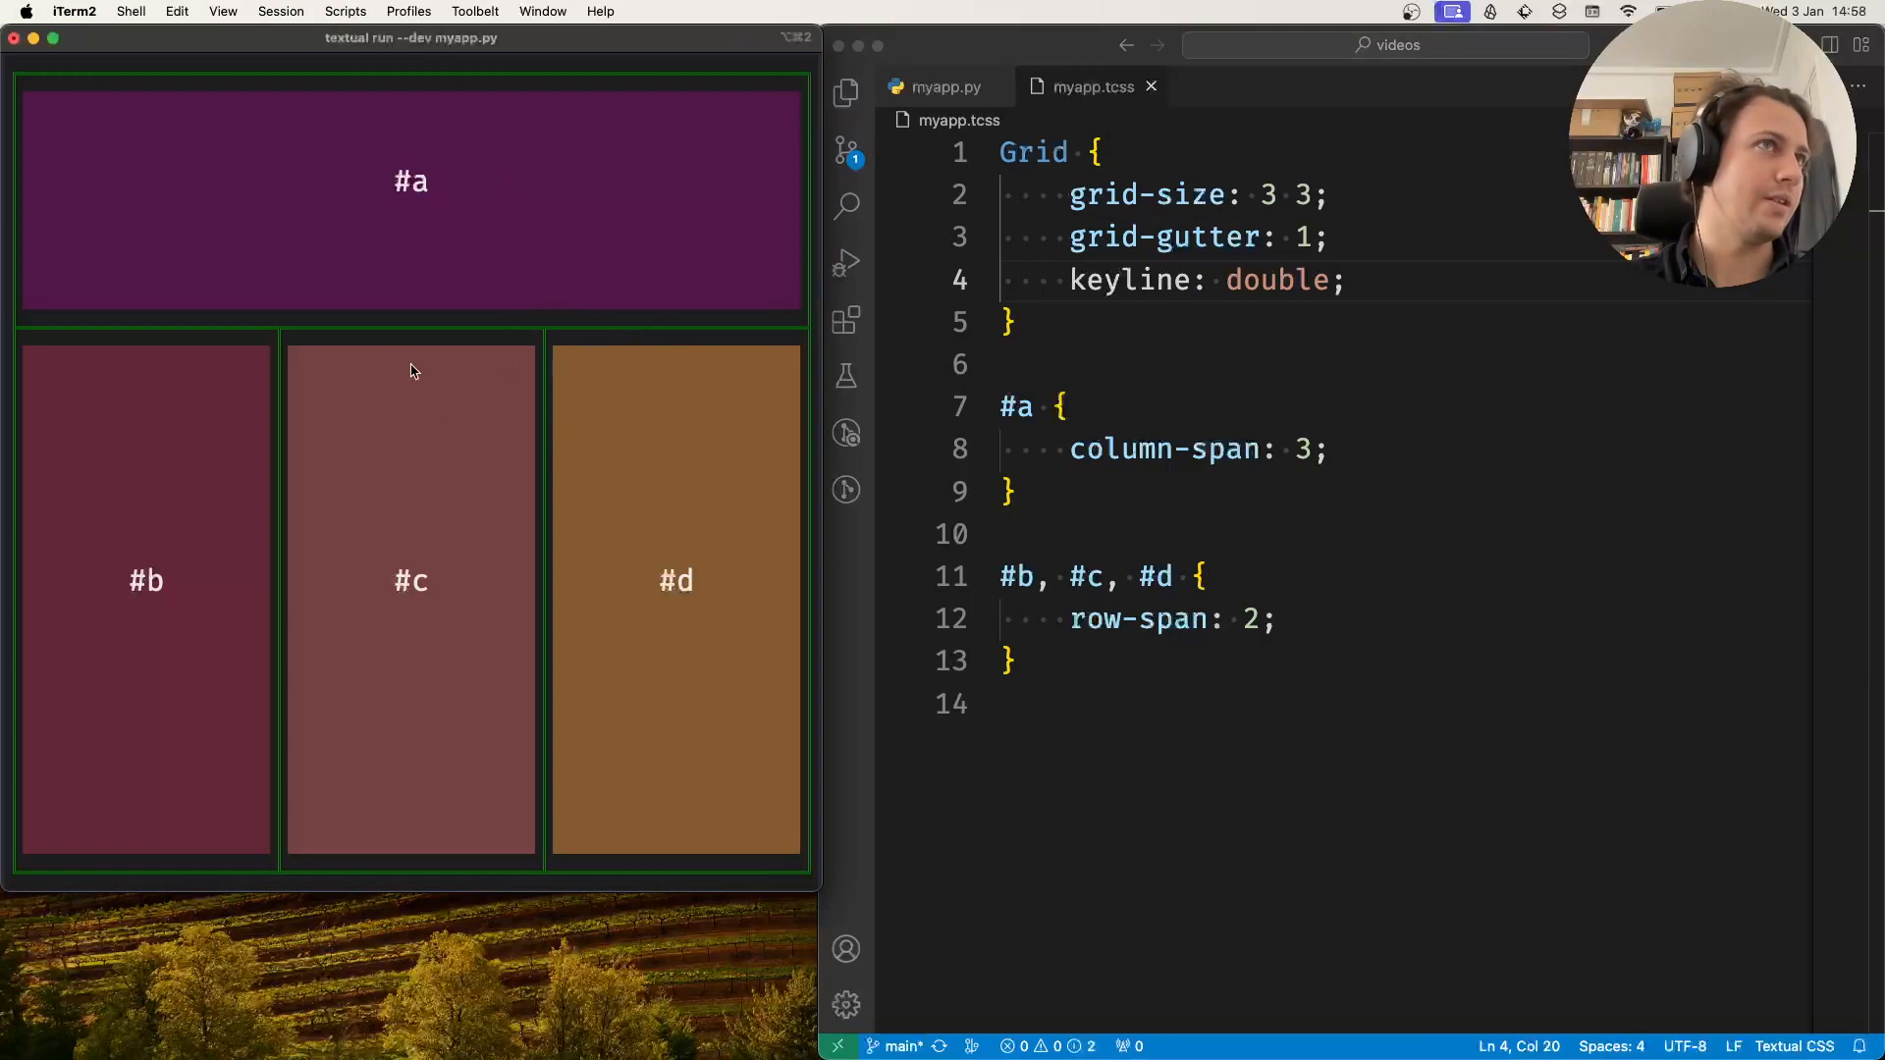
mouse_move(377, 557)
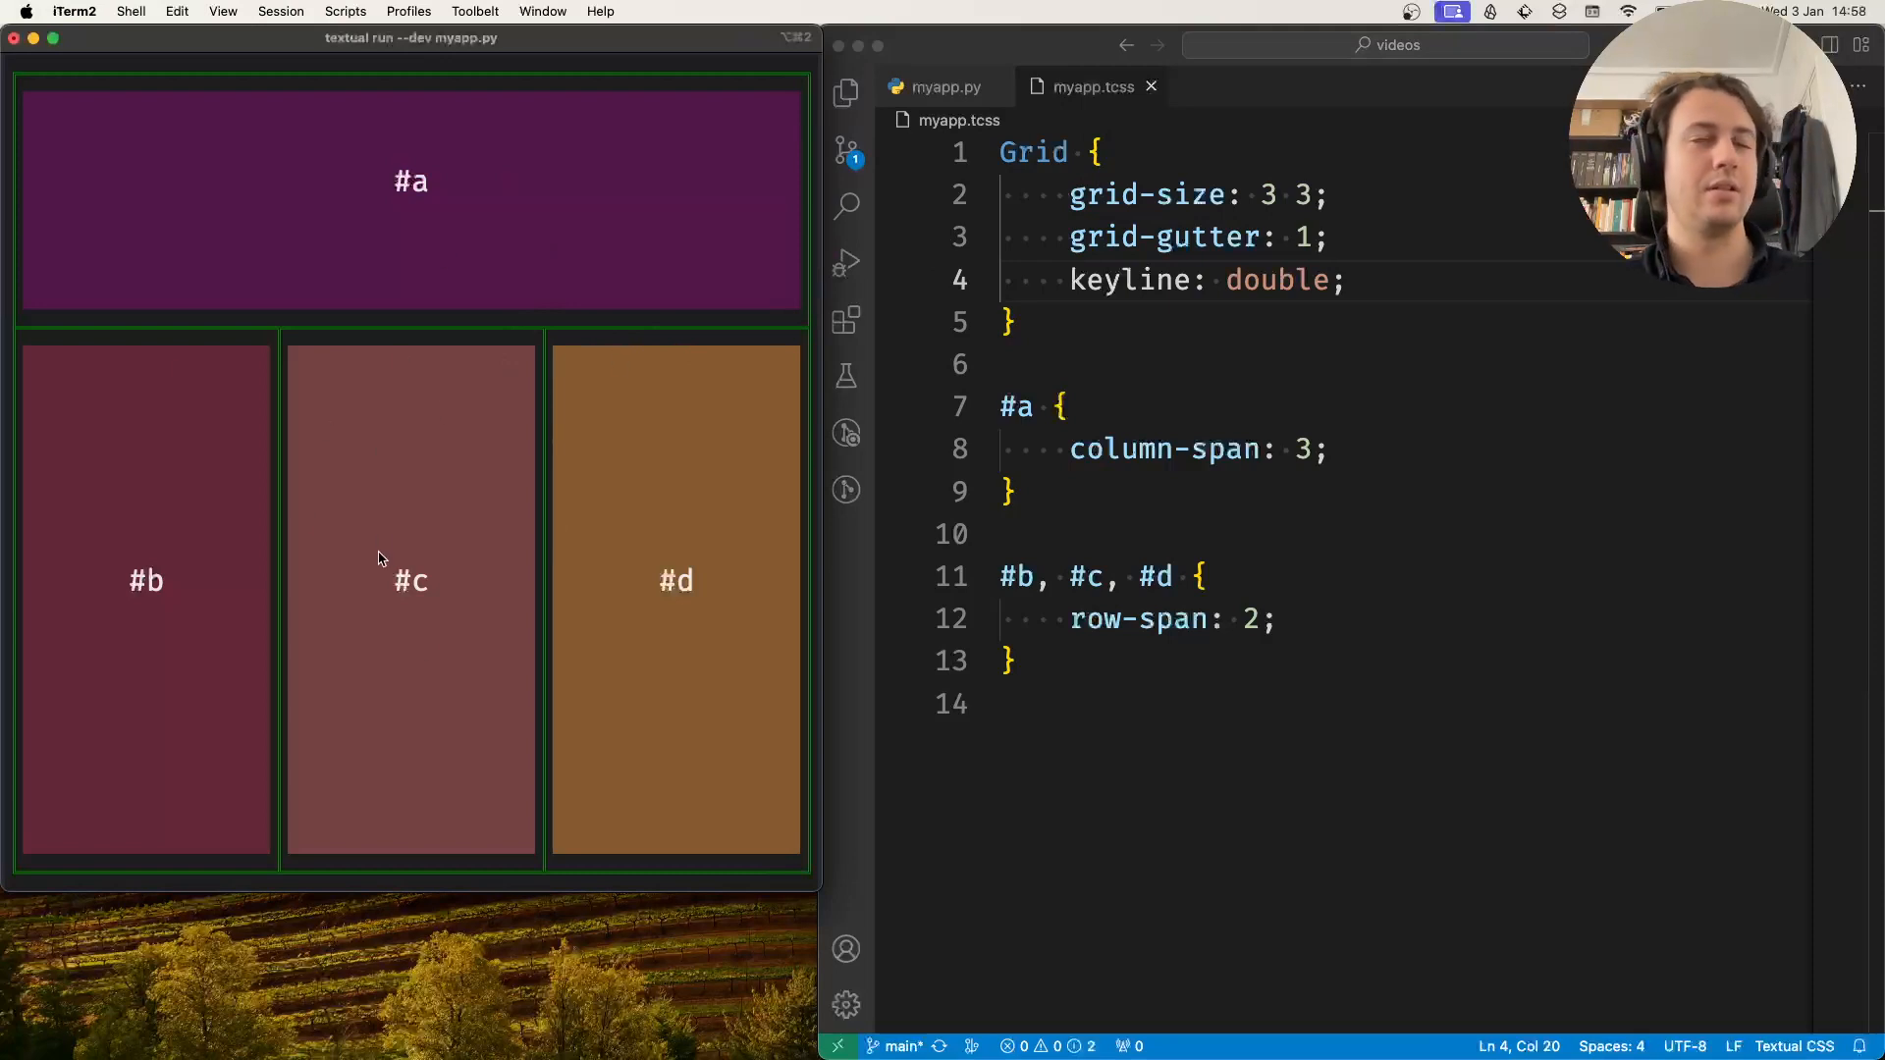